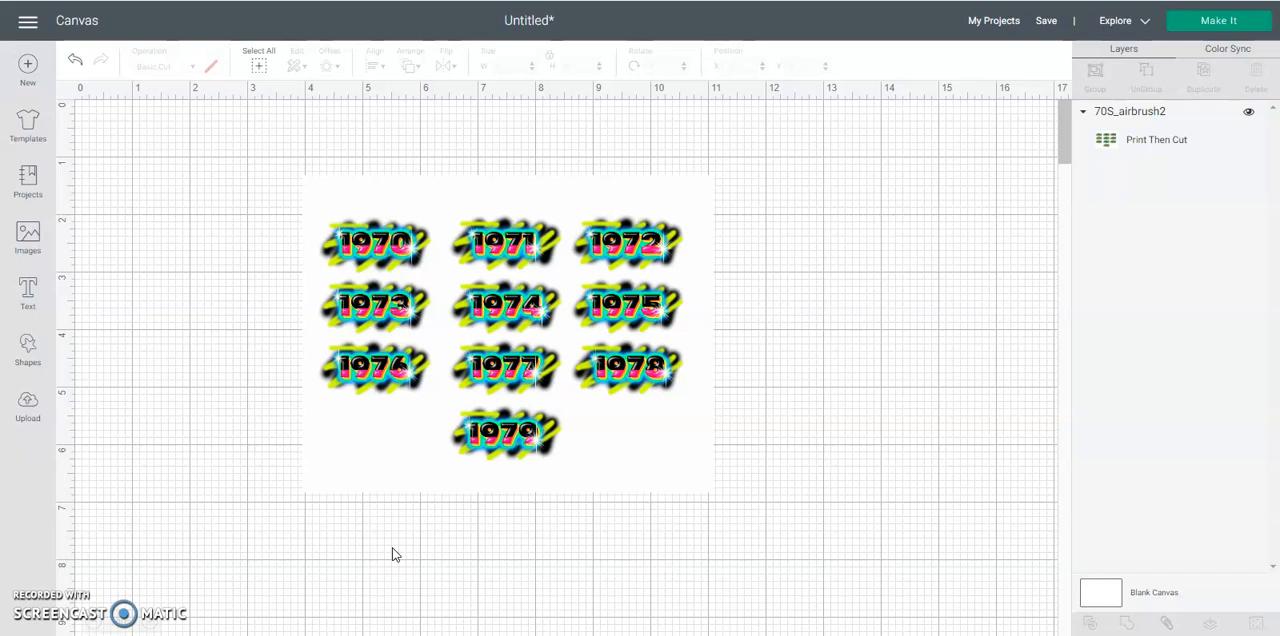
Select the grouped 1970–1979 year sheet and drag it toward the left of the canvas.
left_click(502, 246)
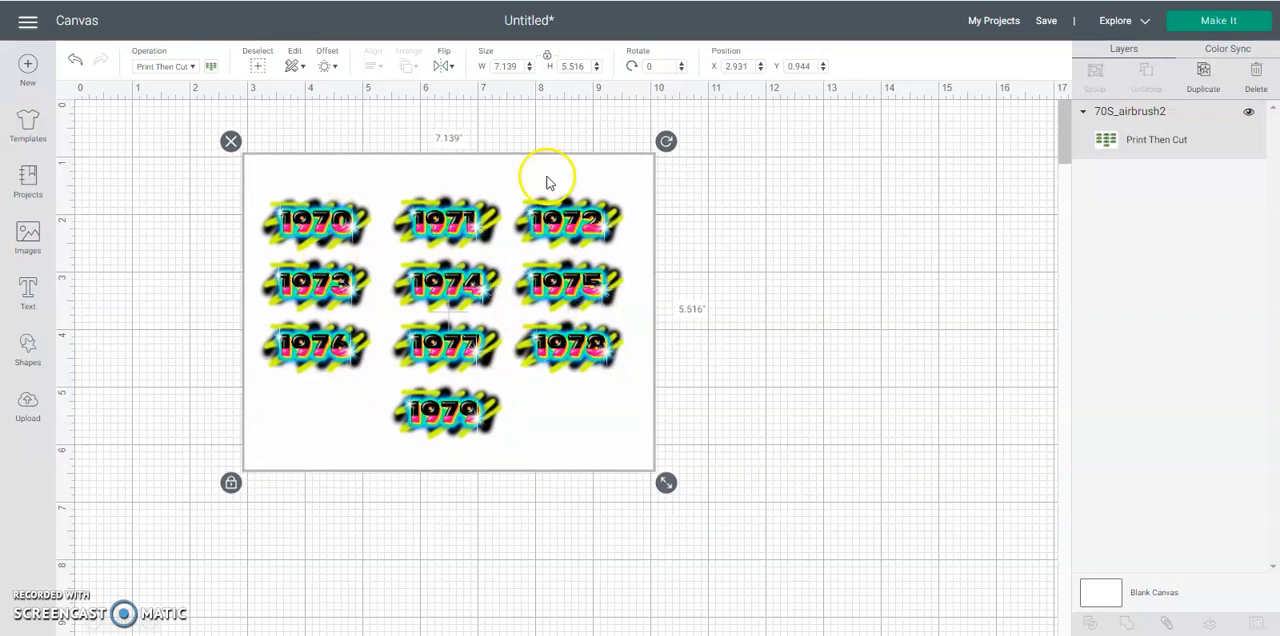
mouse_move(500, 250)
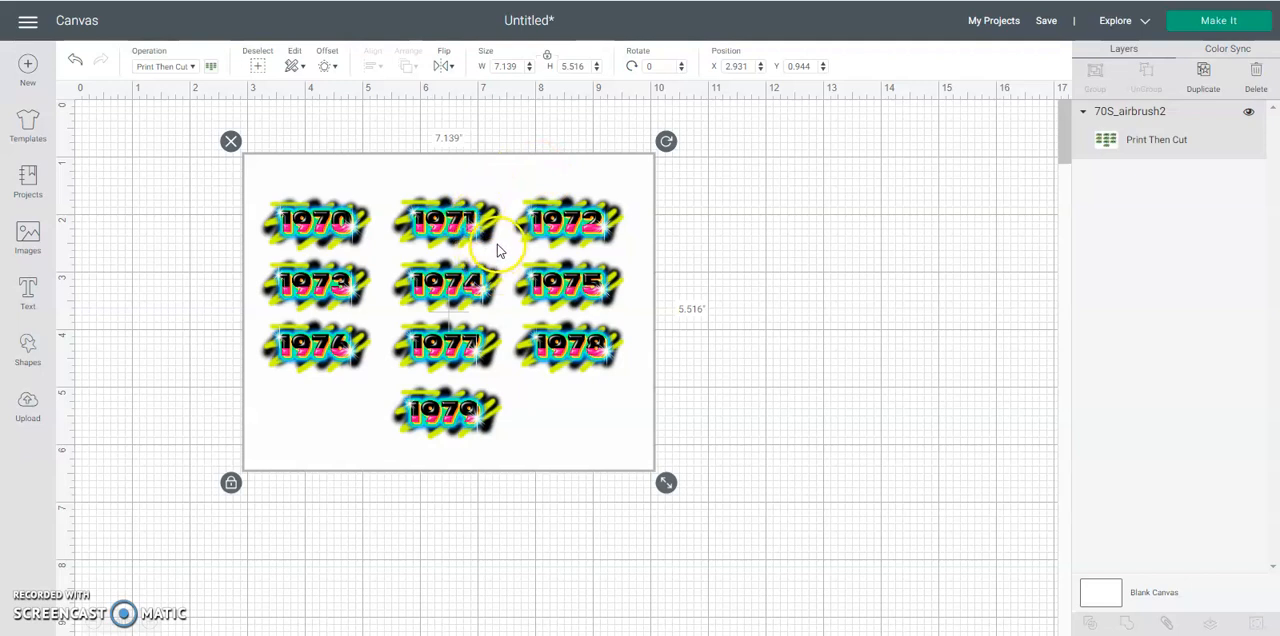
left_click_drag(500, 250, 450, 248)
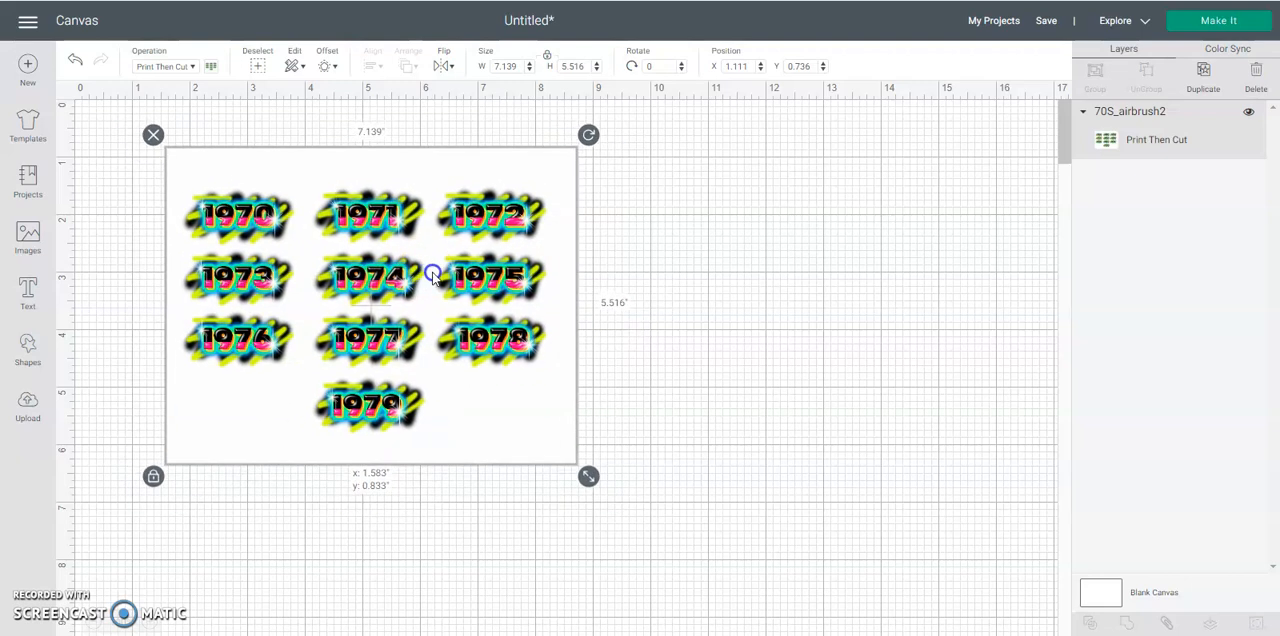
left_click_drag(432, 276, 332, 160)
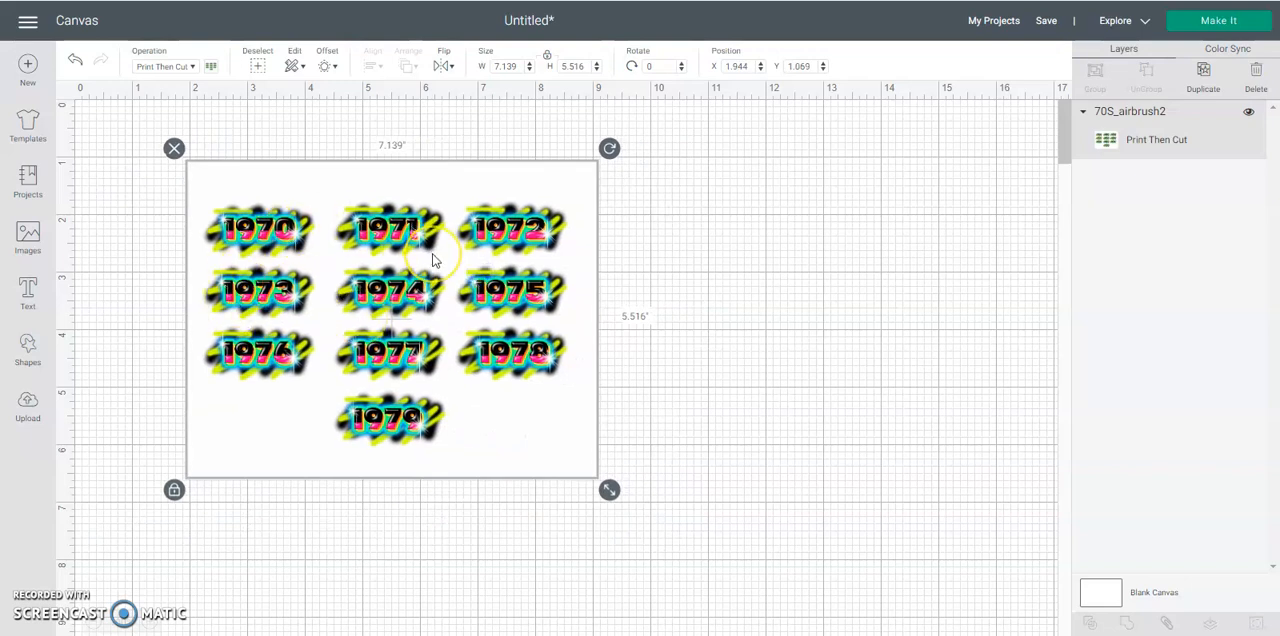
mouse_move(290, 360)
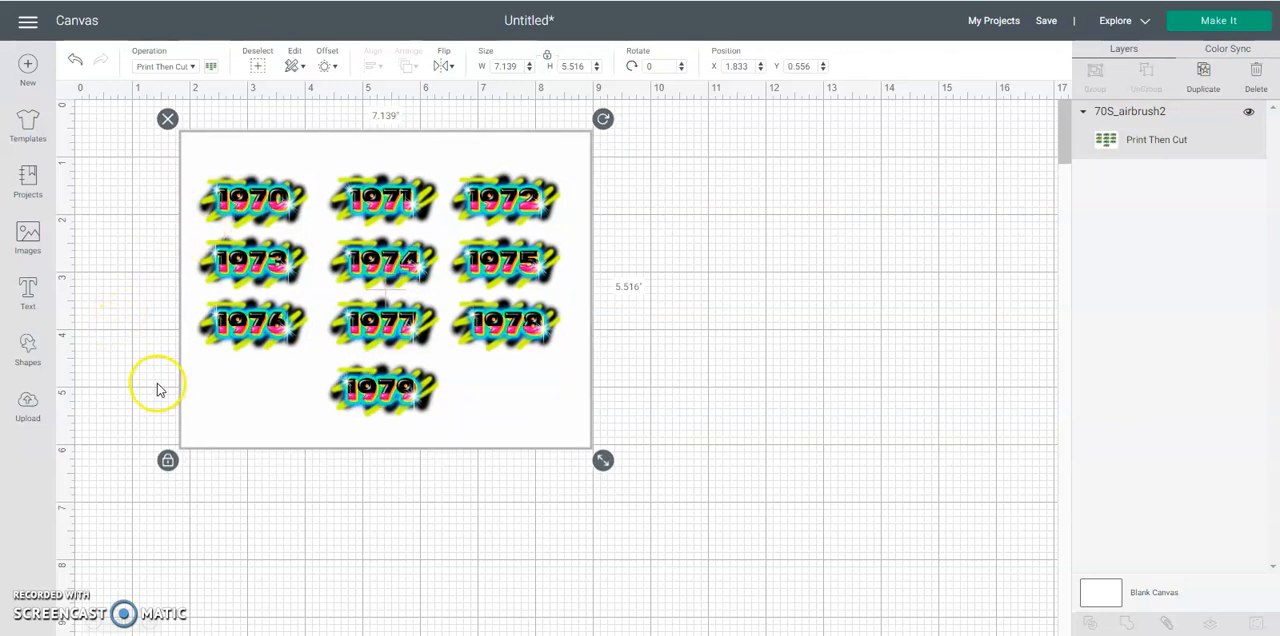
mouse_move(28, 356)
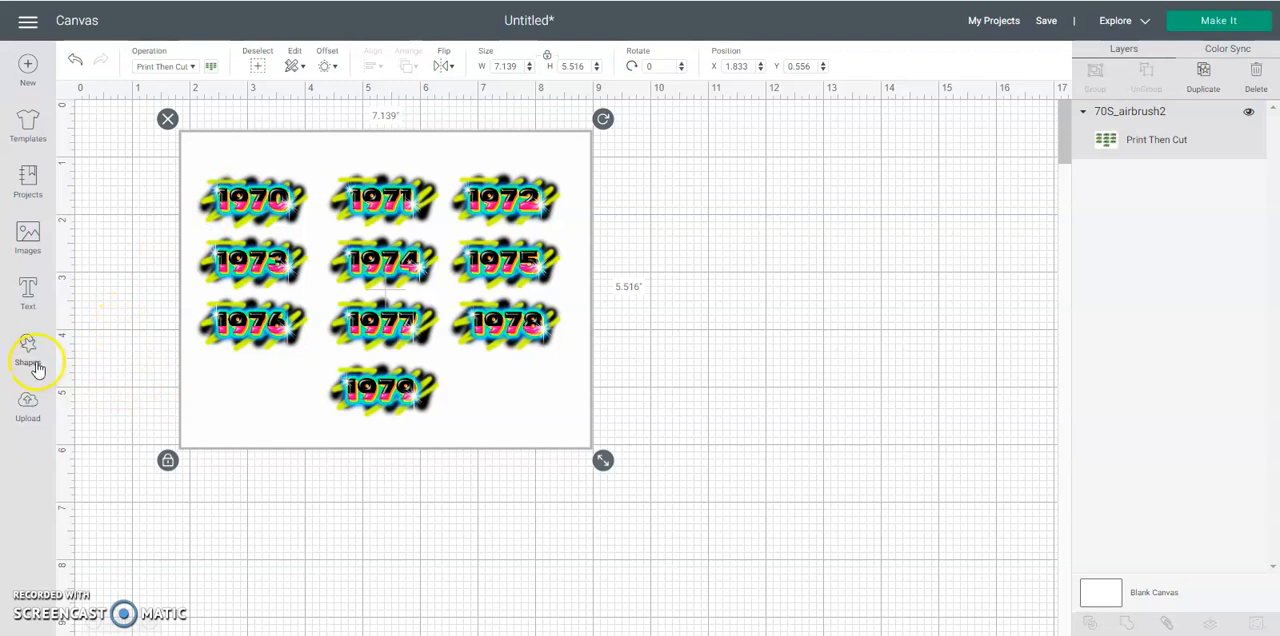
Add a square from Shapes, place it over the 1979 design and select both for slicing.
left_click(28, 350)
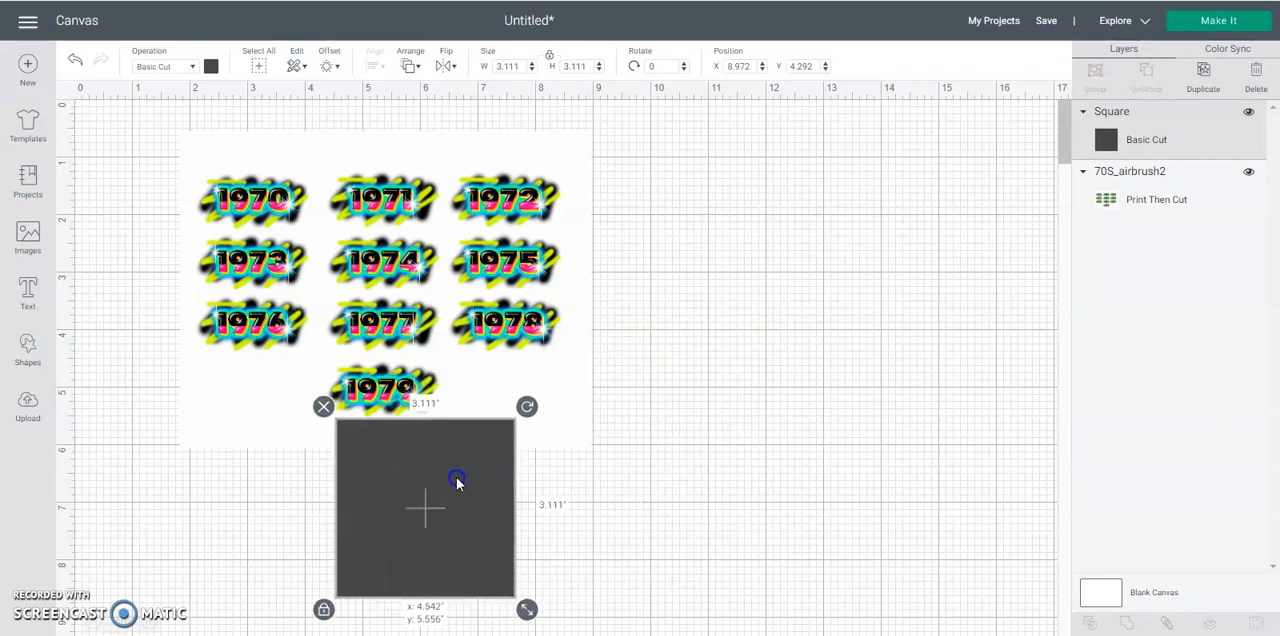
left_click_drag(456, 478, 424, 436)
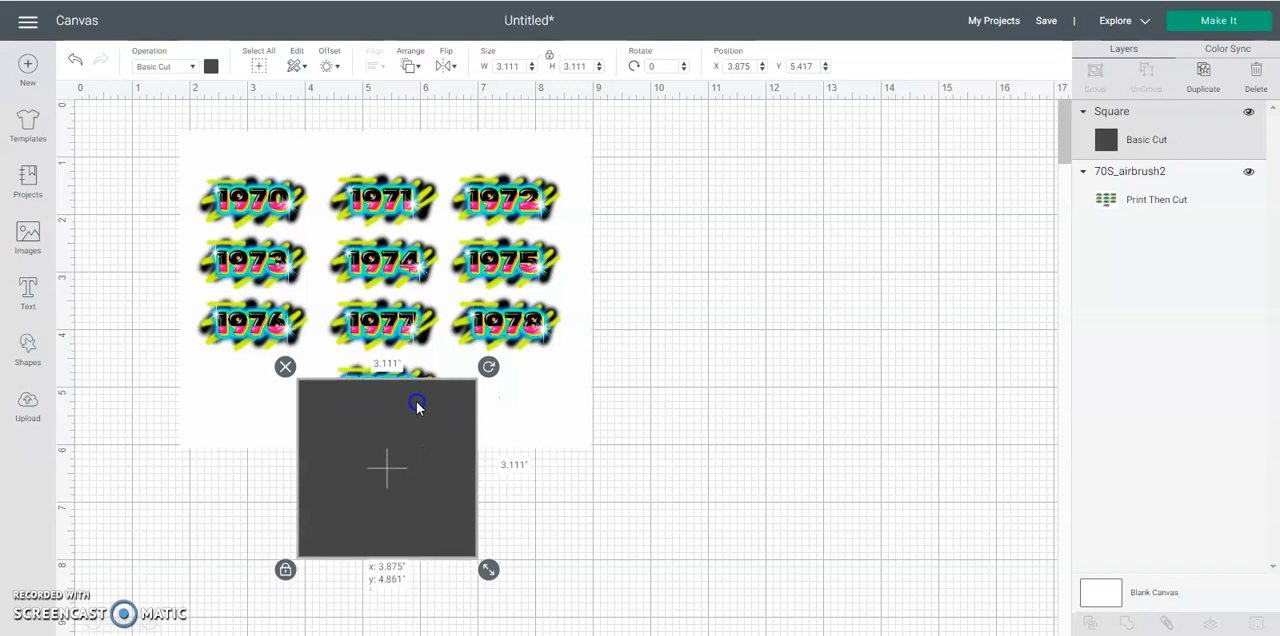
left_click_drag(416, 408, 416, 388)
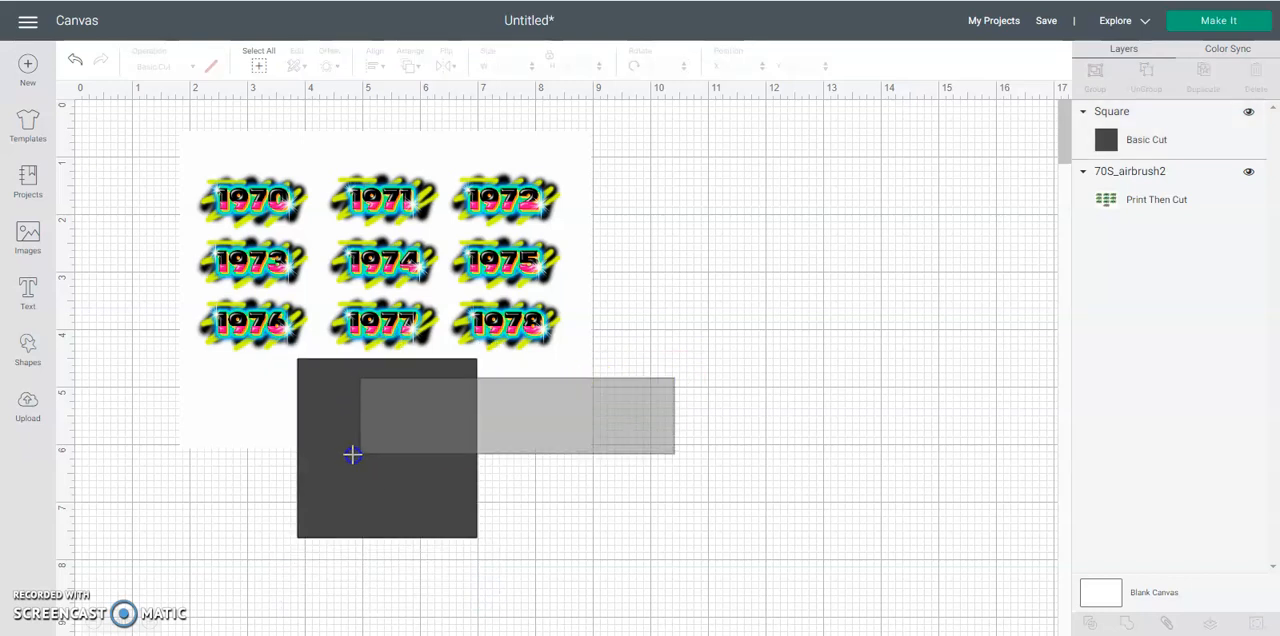
left_click(1156, 200)
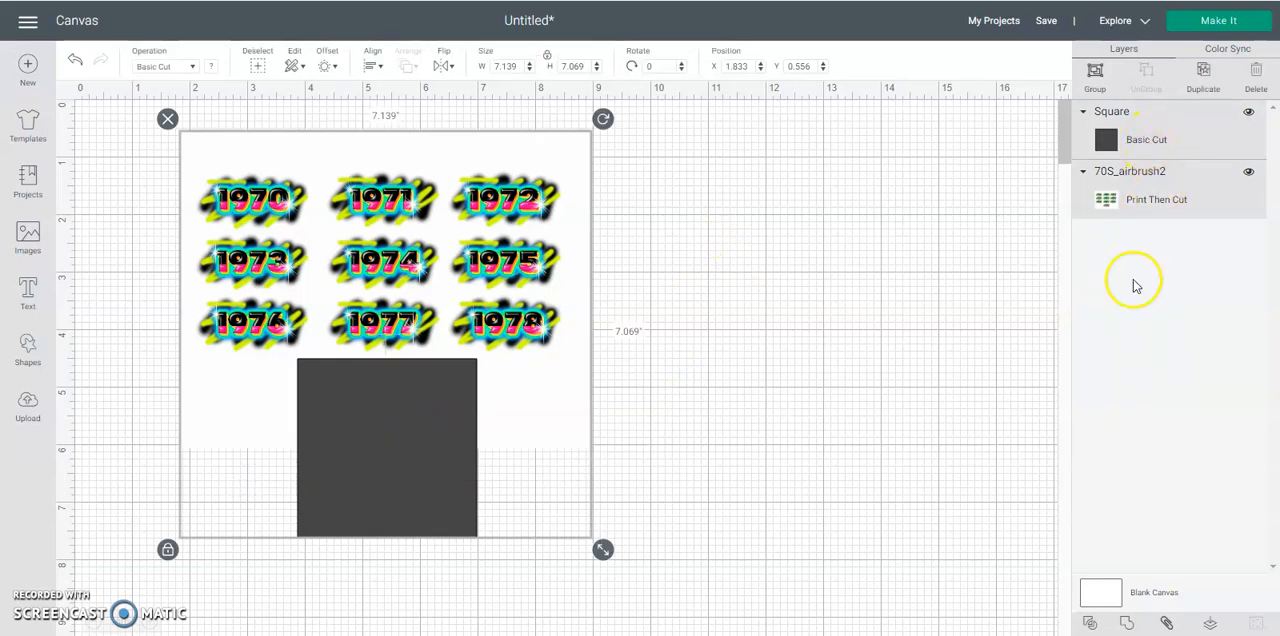
mouse_move(330, 346)
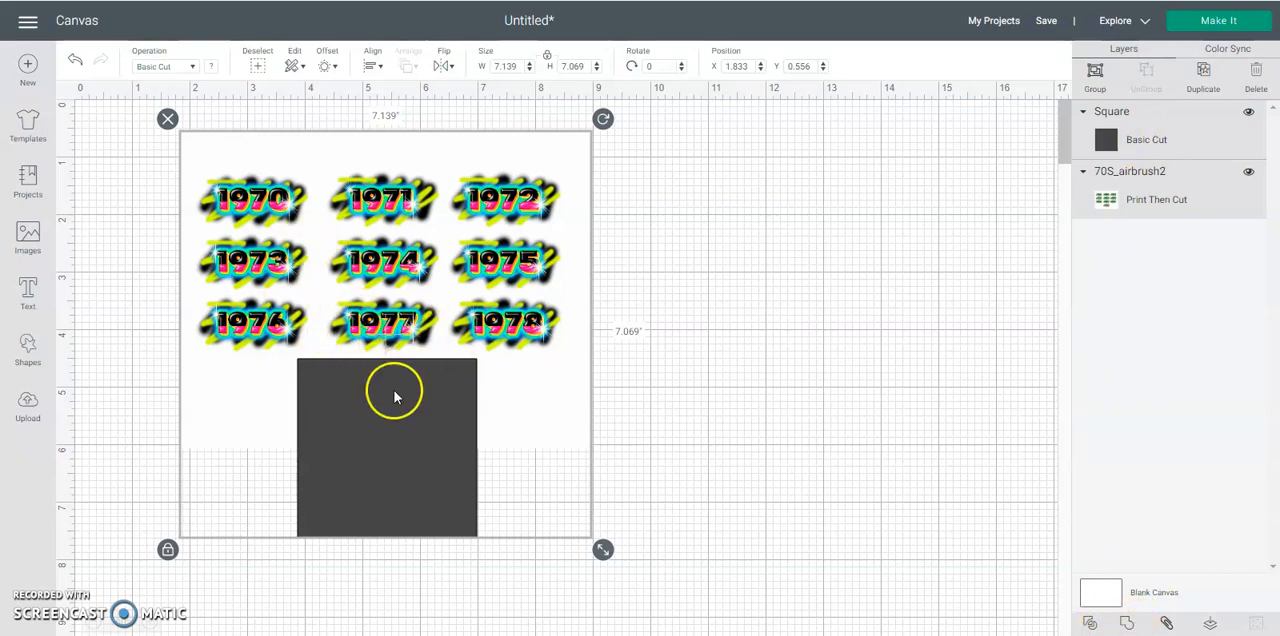
mouse_move(748, 378)
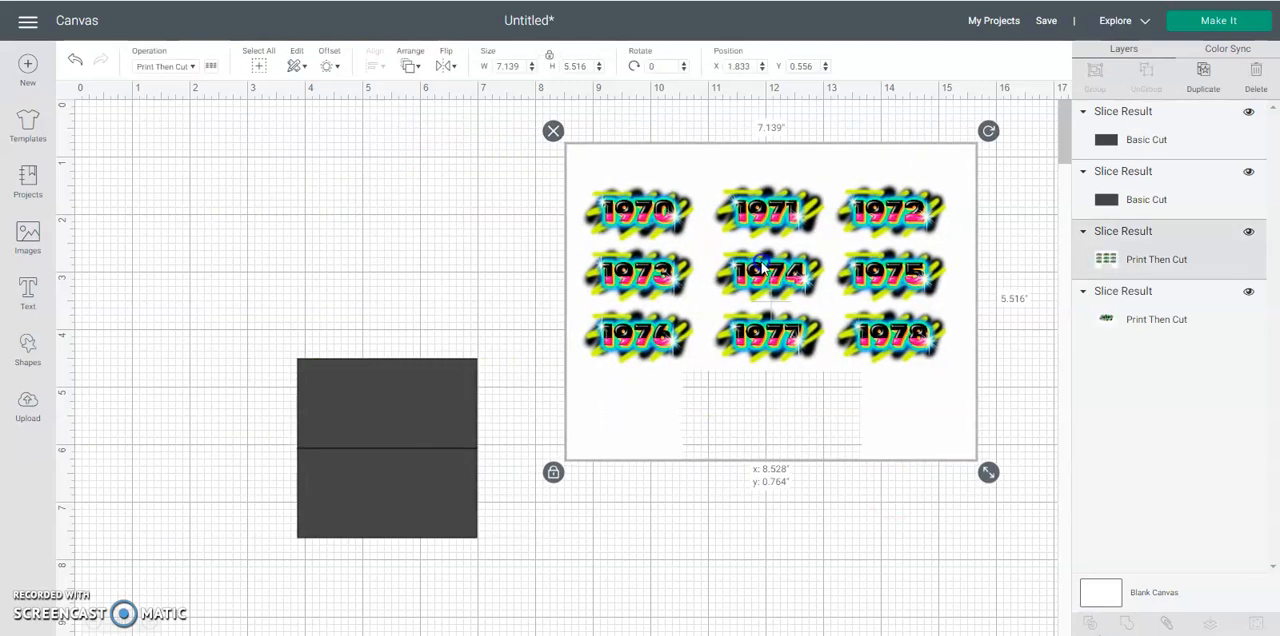
Delete the leftover slice pieces so only the standalone 1979 design remains.
left_click(1248, 230)
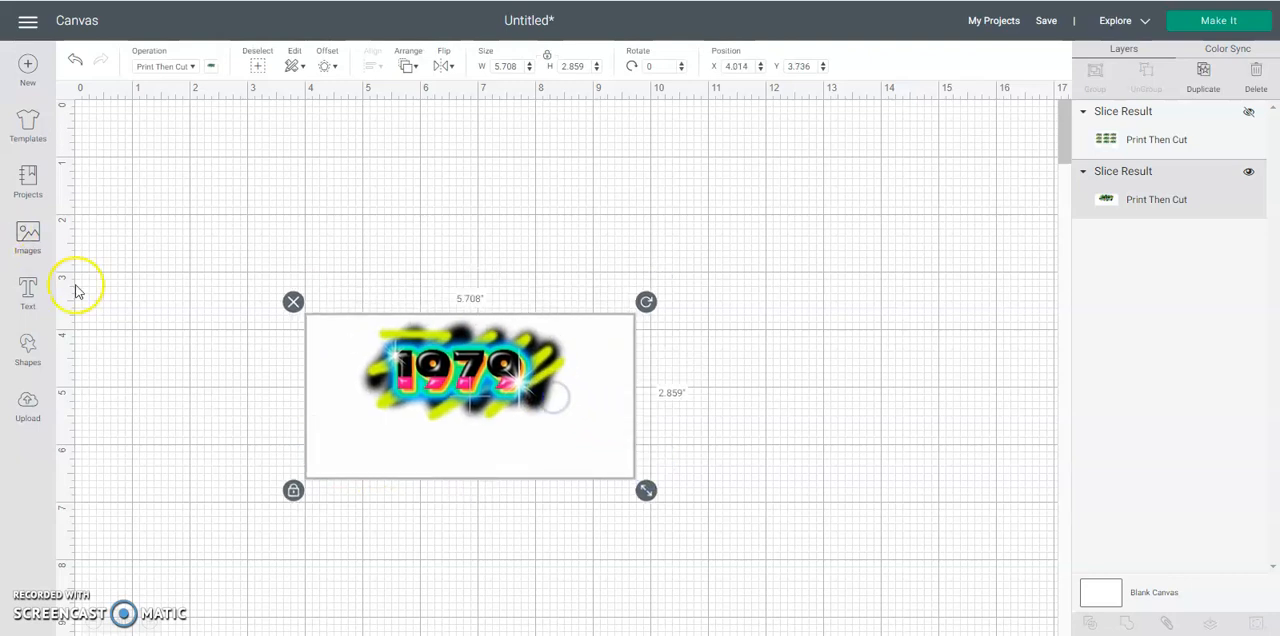
left_click(28, 348)
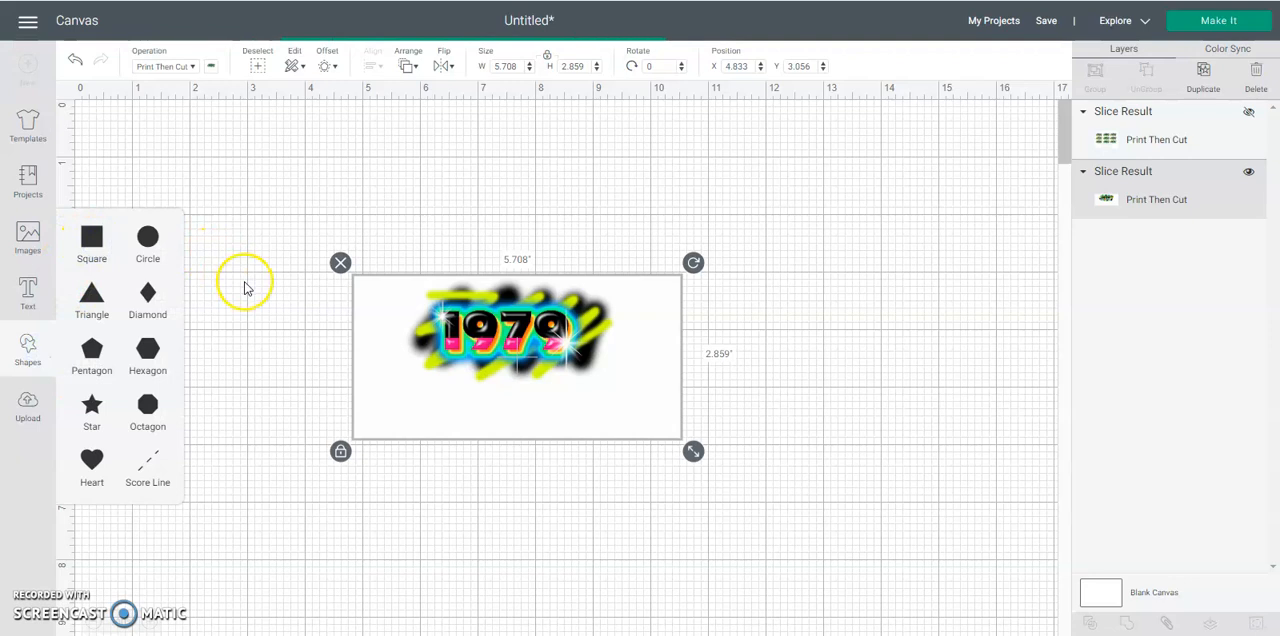
left_click(92, 238)
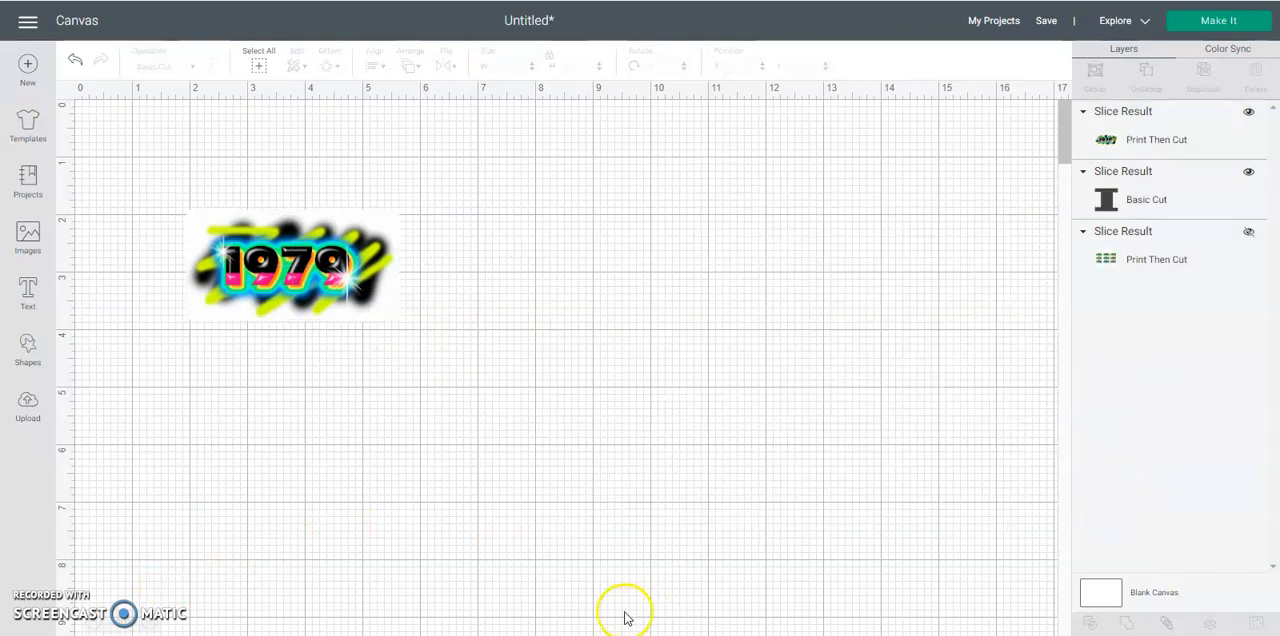
Move the 1979 design to the top left and enlarge it by its corner handle.
left_click(290, 264)
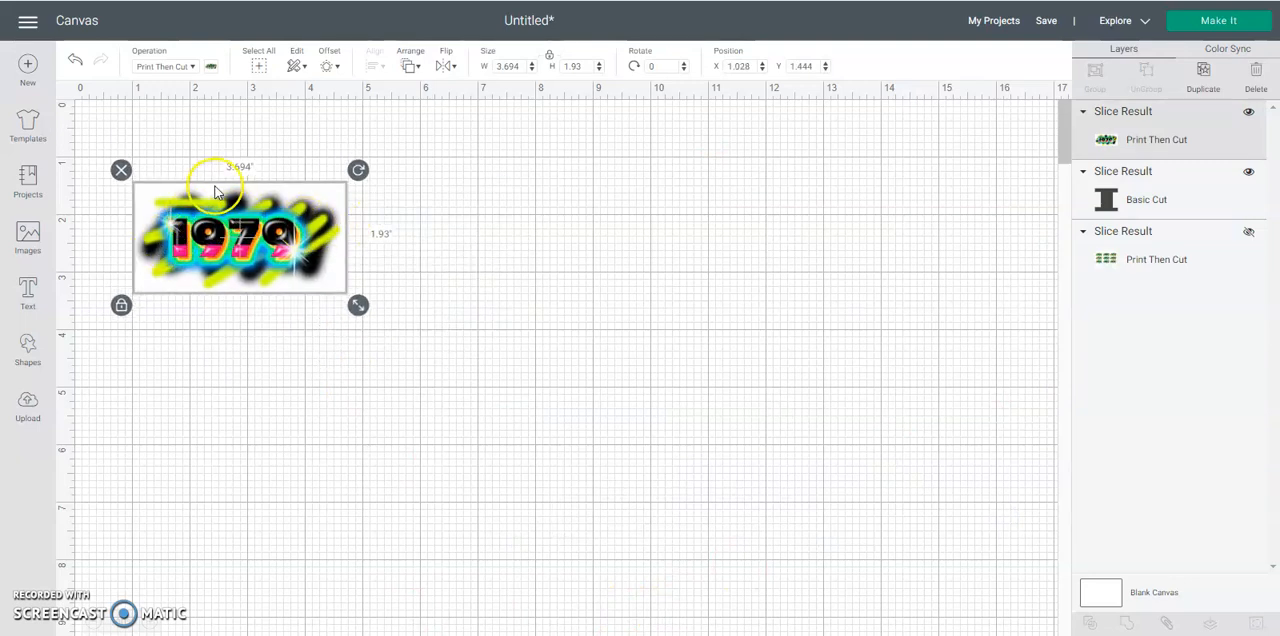
left_click_drag(240, 236, 196, 172)
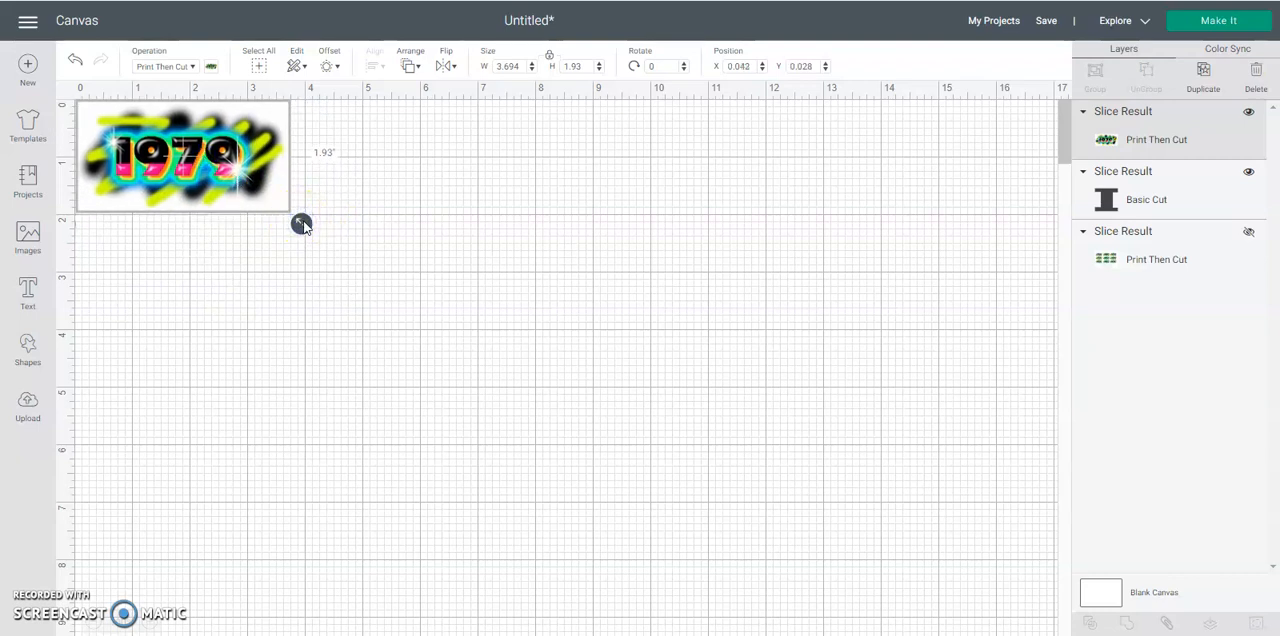
left_click_drag(302, 224, 456, 304)
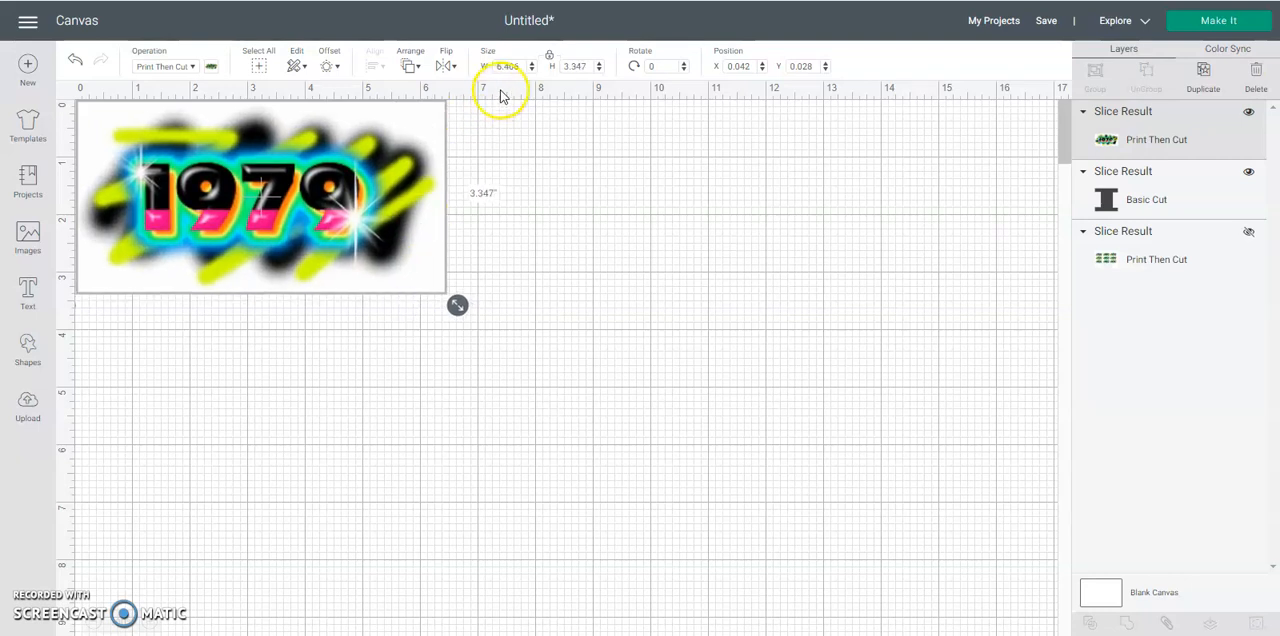
Set the 1979 design to 6.75 inches wide, then scale it up further past the canvas.
left_click(508, 66)
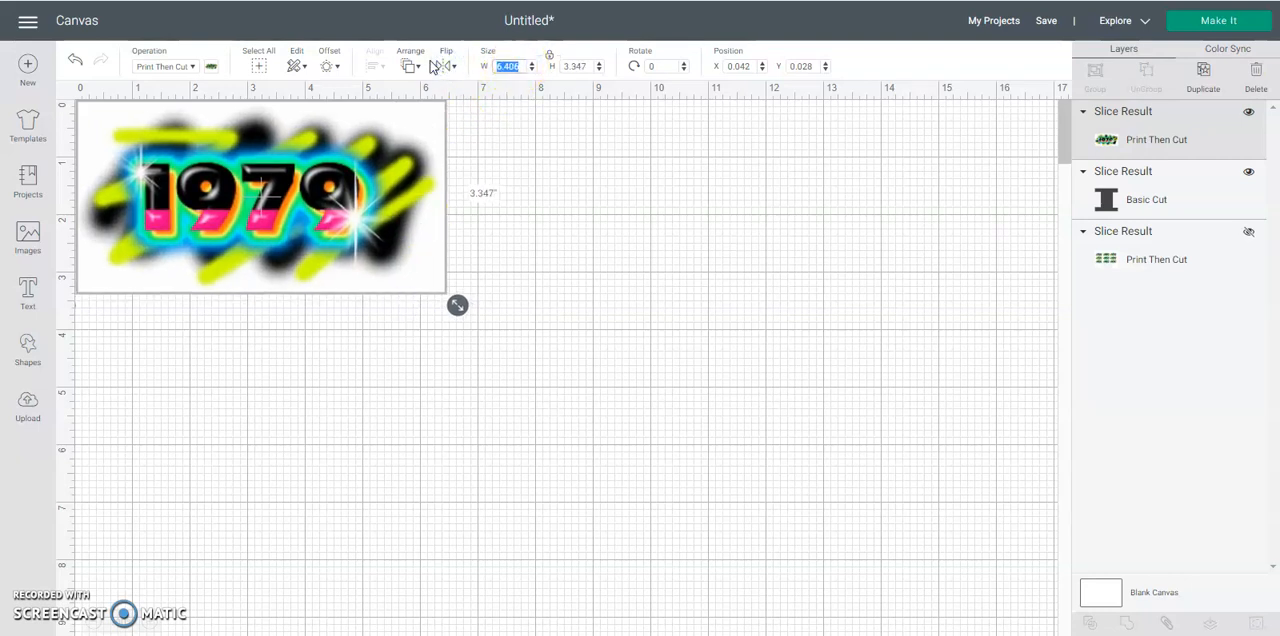
left_click_drag(456, 304, 476, 316)
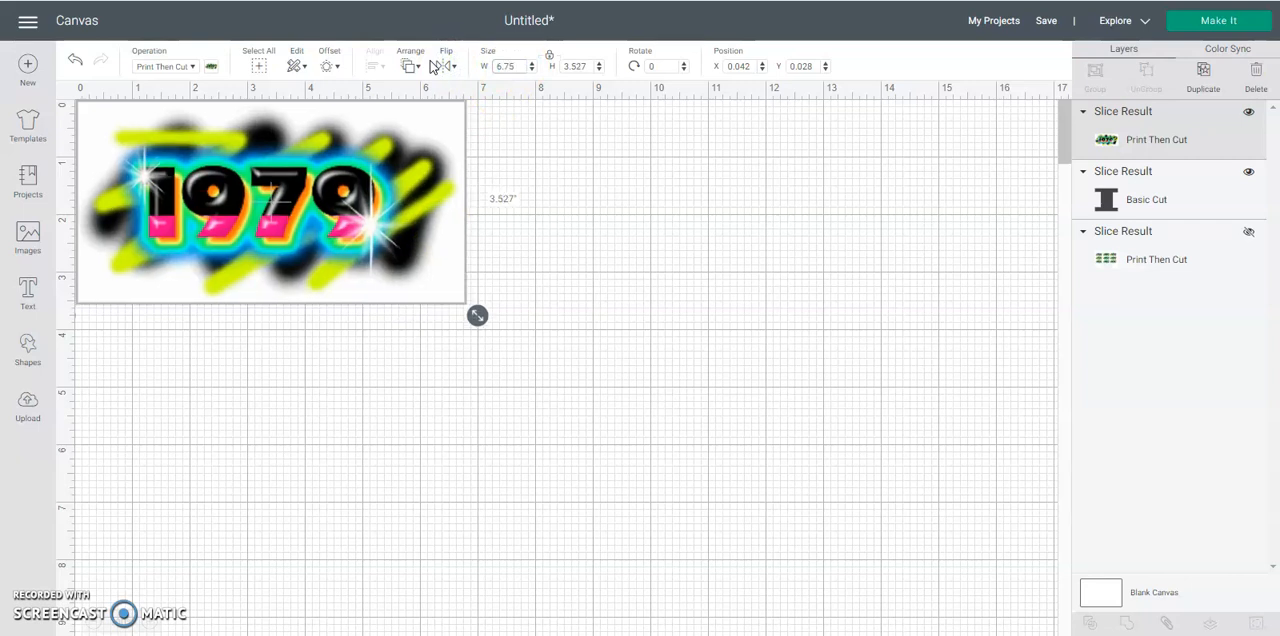
left_click_drag(270, 200, 270, 300)
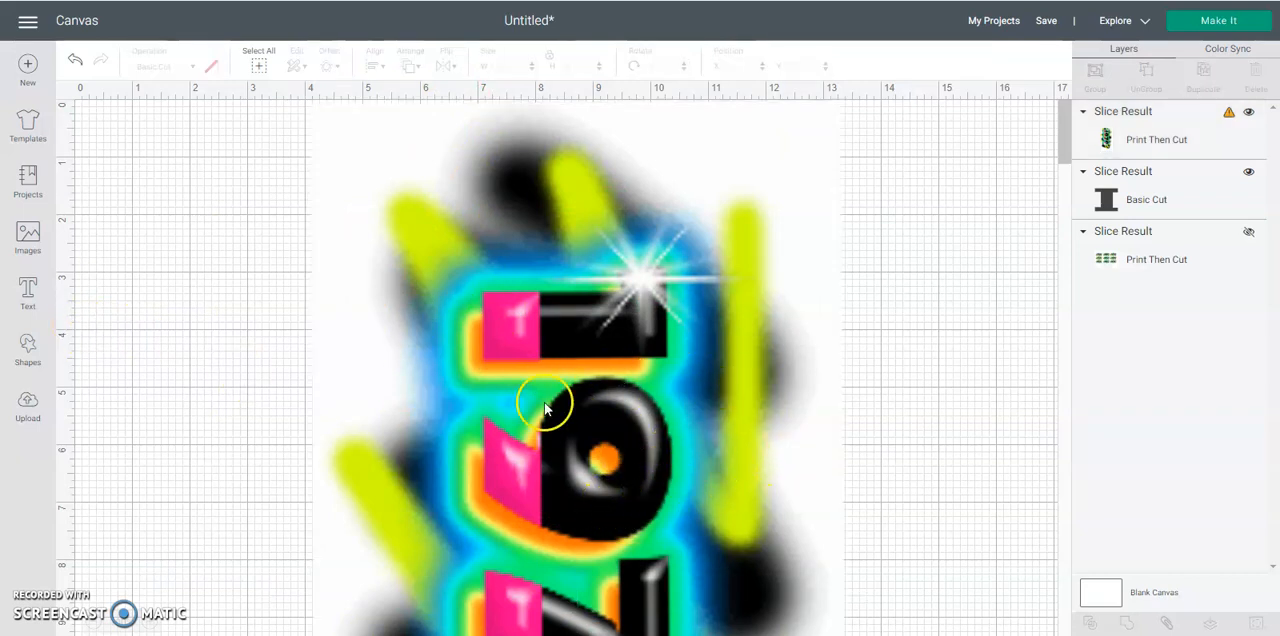
Reposition the oversized 1979 design on the canvas.
left_click(548, 408)
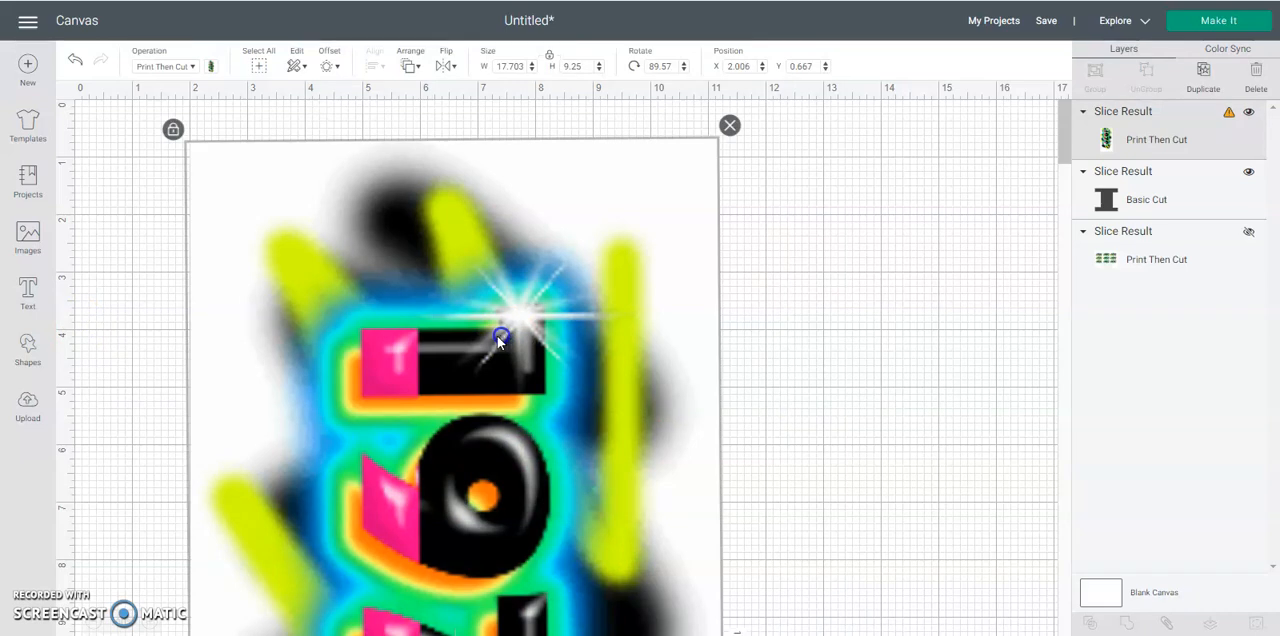
left_click_drag(500, 340, 530, 276)
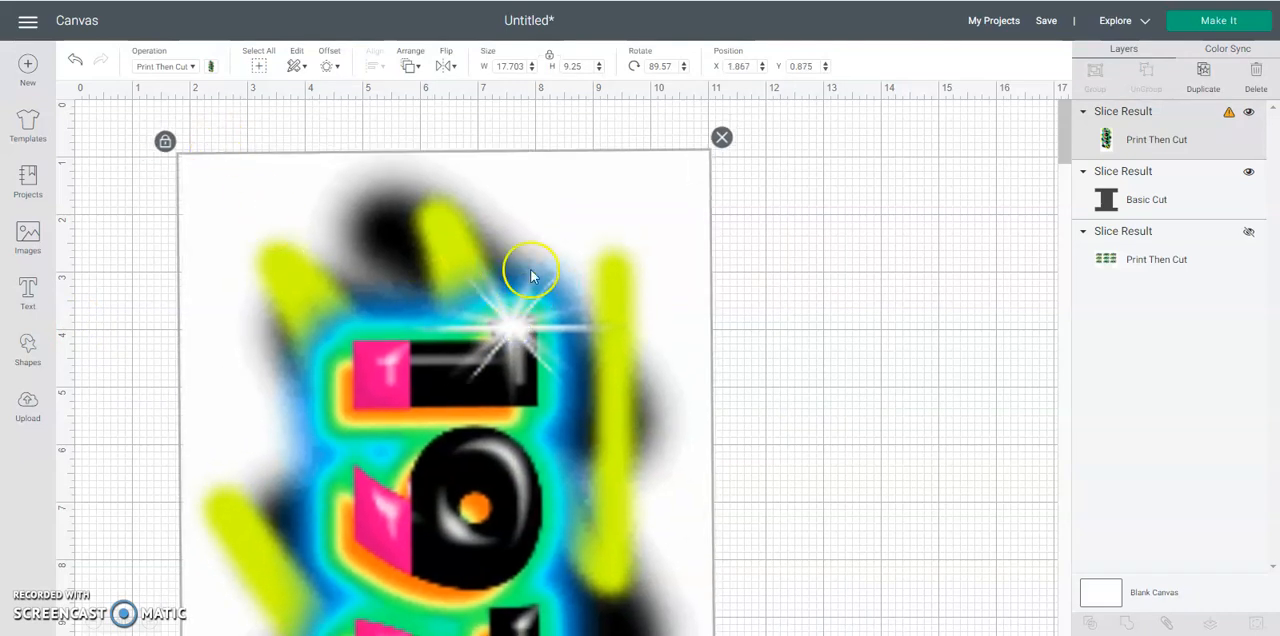
mouse_move(560, 478)
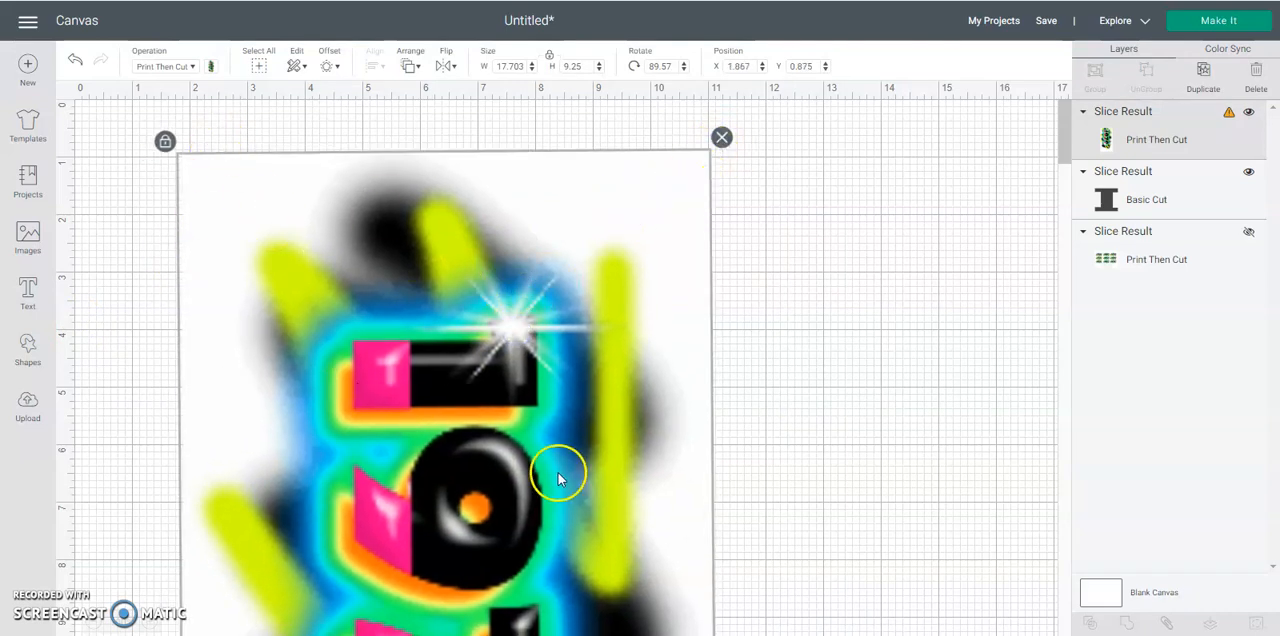
left_click_drag(560, 476, 578, 372)
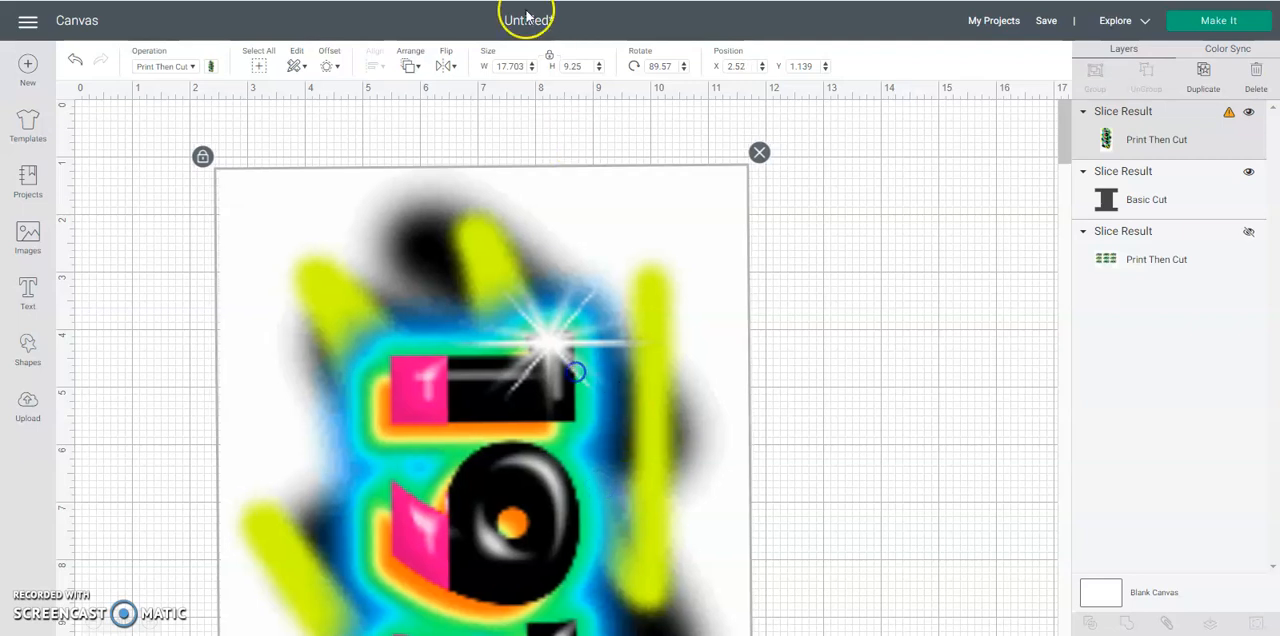
Set the height to 3 inches and rotate the 1979 design back to reading upright.
left_click(580, 66)
type("6")
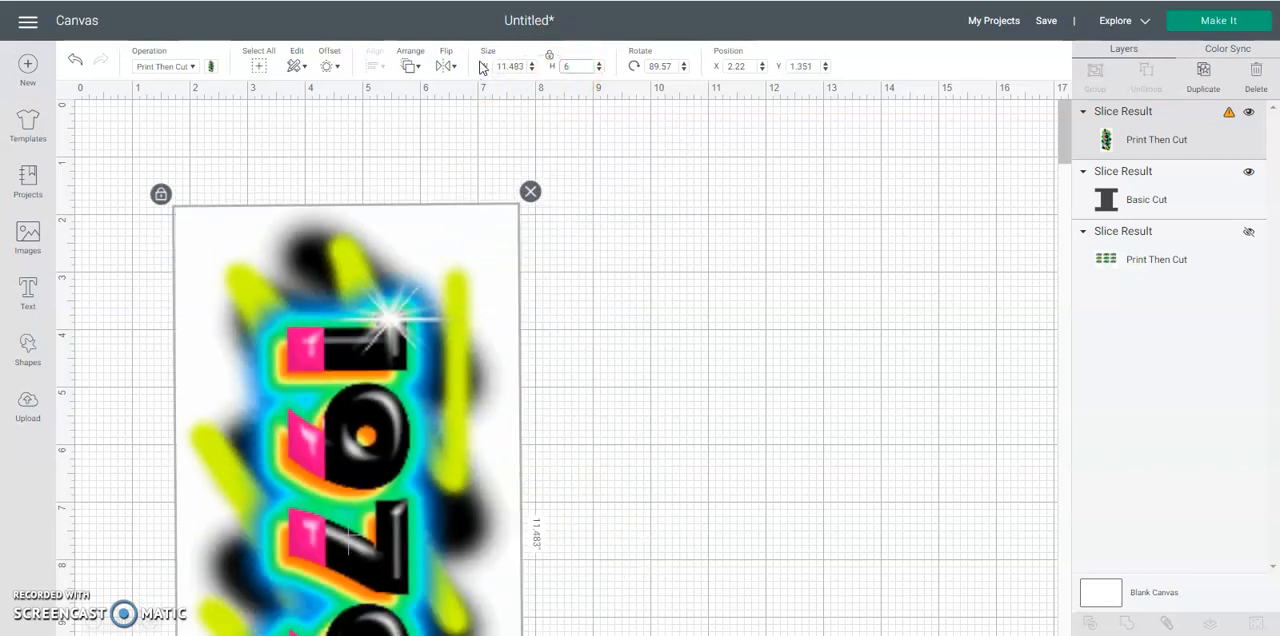
left_click(548, 58)
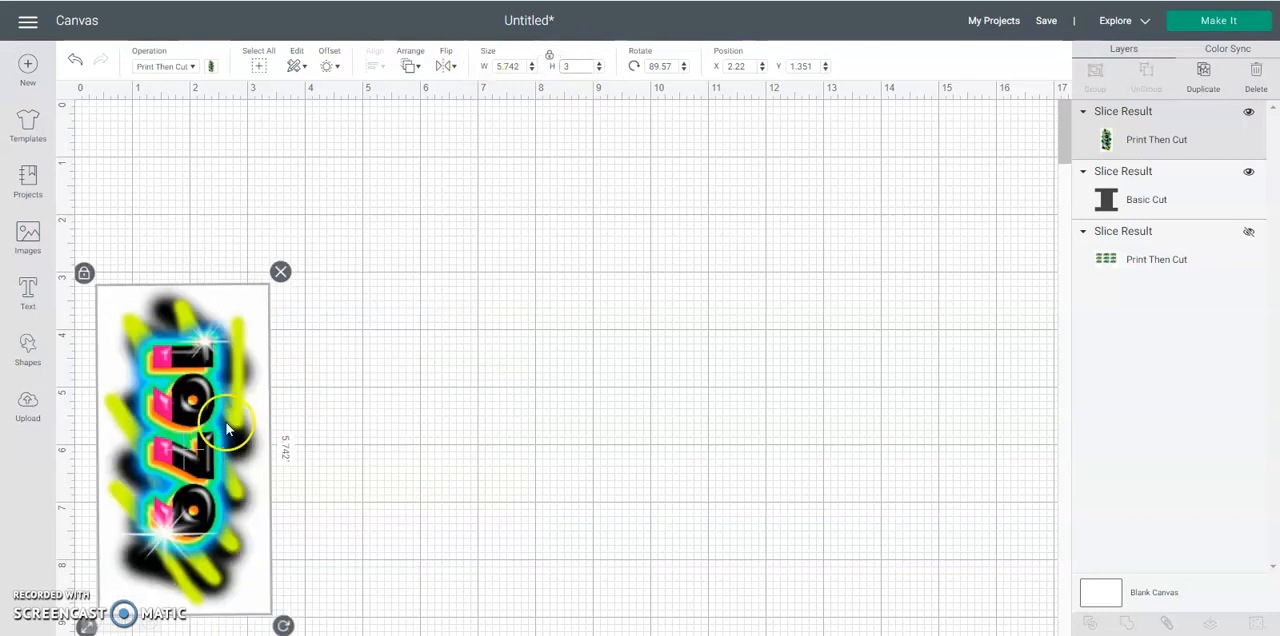
left_click_drag(224, 424, 430, 530)
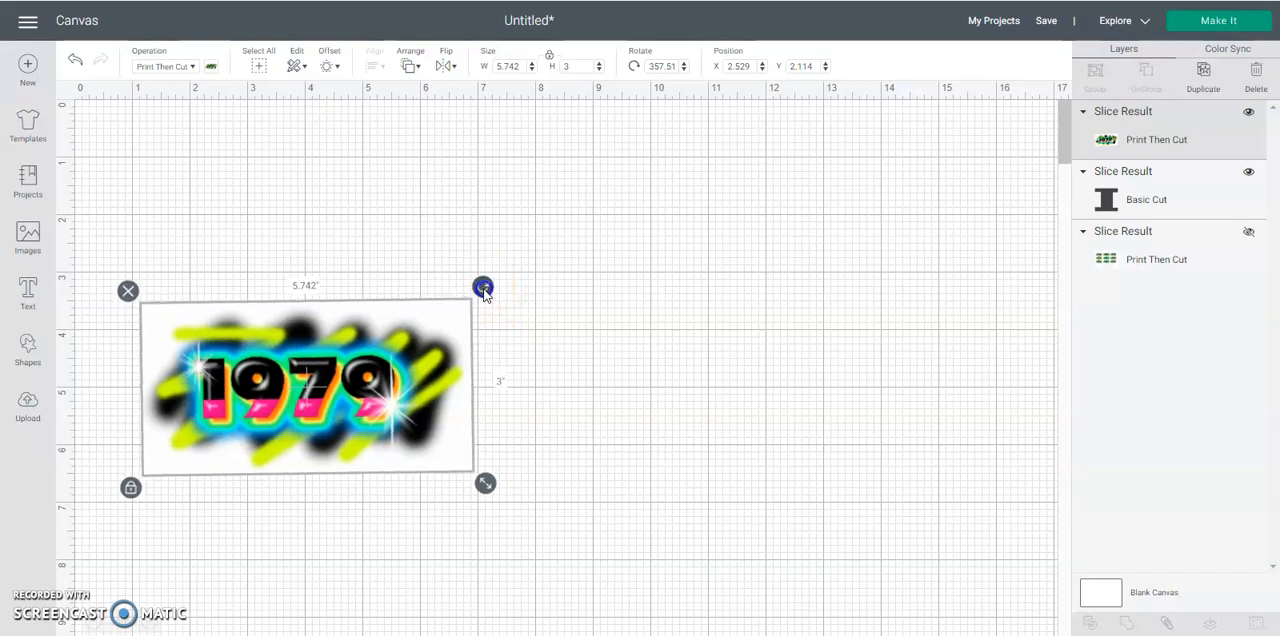
Level the 1979 design to about 360° and place it in the canvas's top-left corner.
left_click_drag(484, 288, 516, 300)
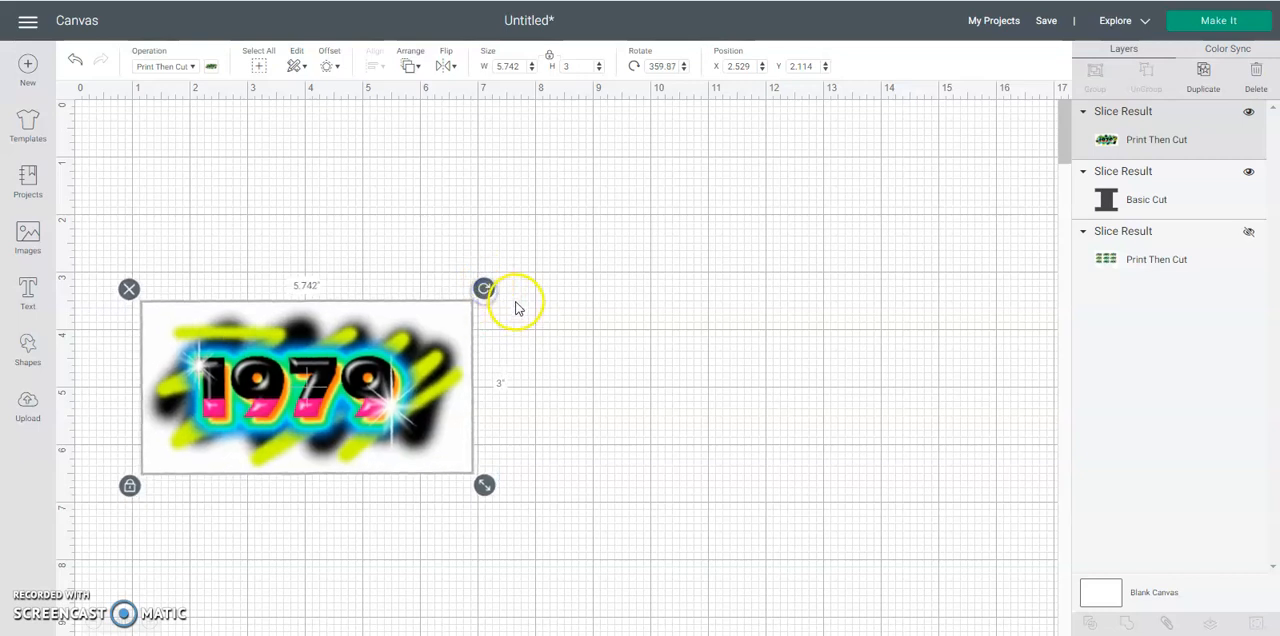
mouse_move(520, 308)
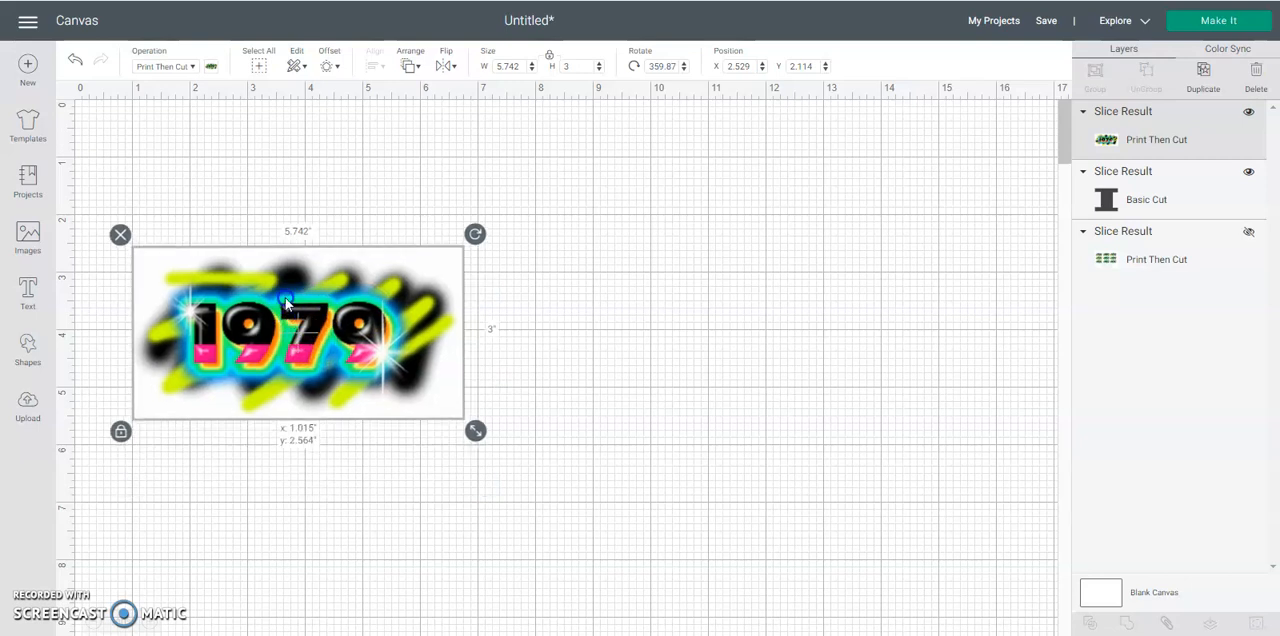
left_click_drag(296, 334, 258, 204)
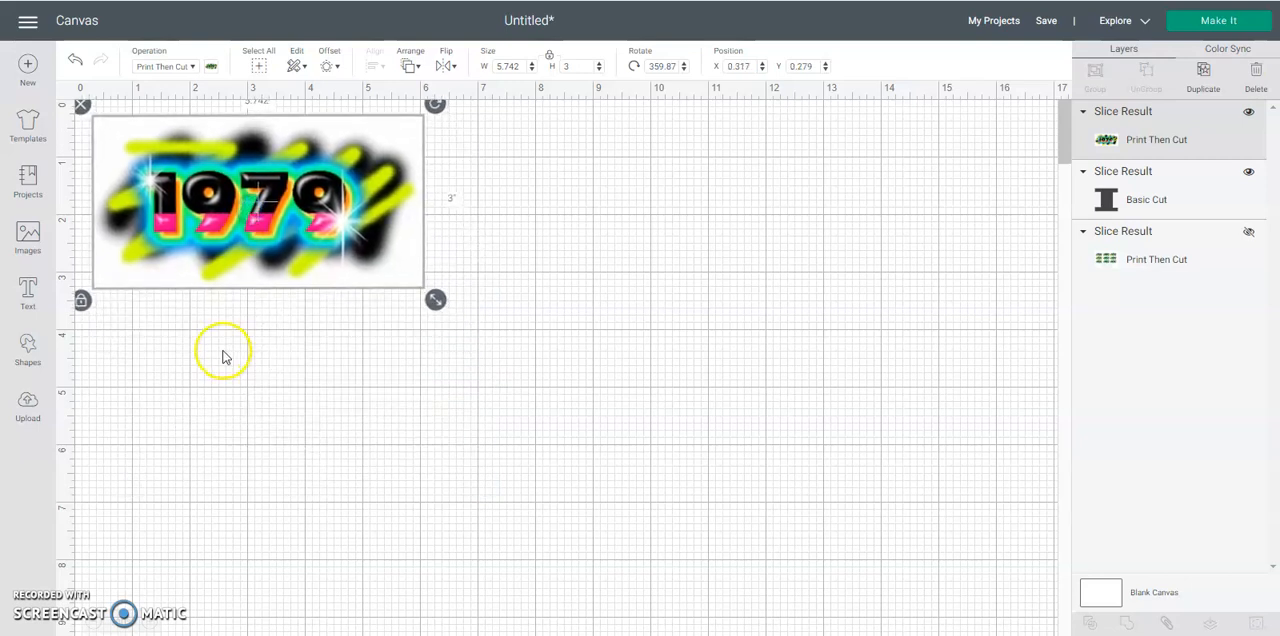
mouse_move(358, 384)
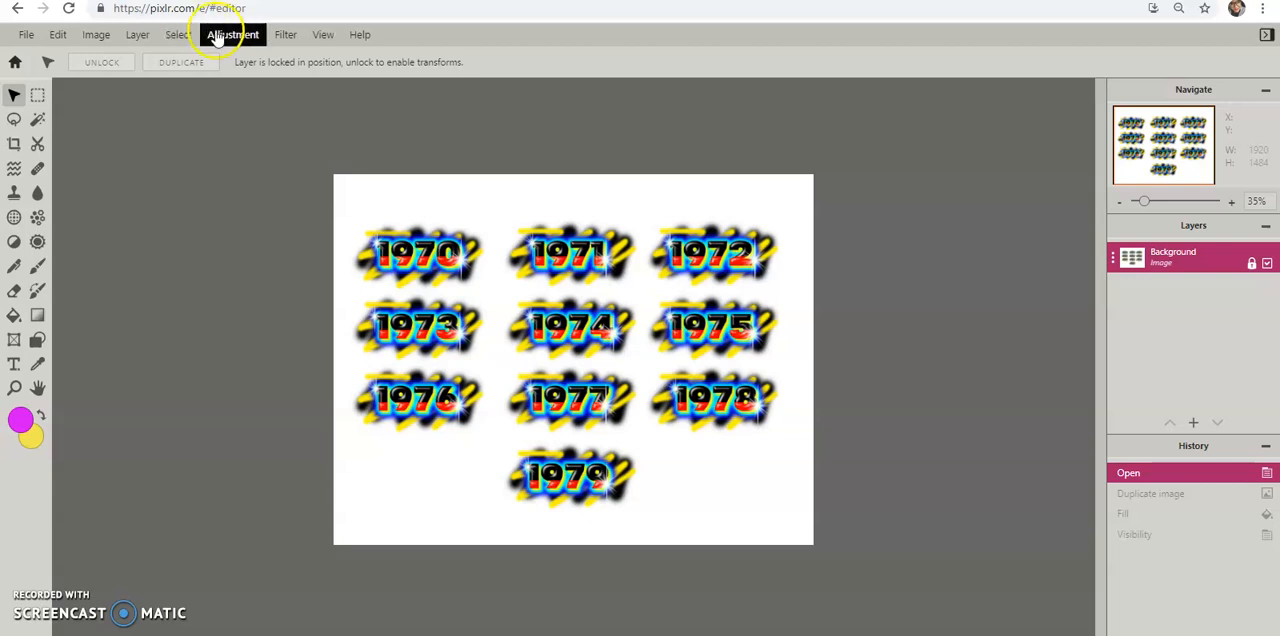
mouse_move(646, 248)
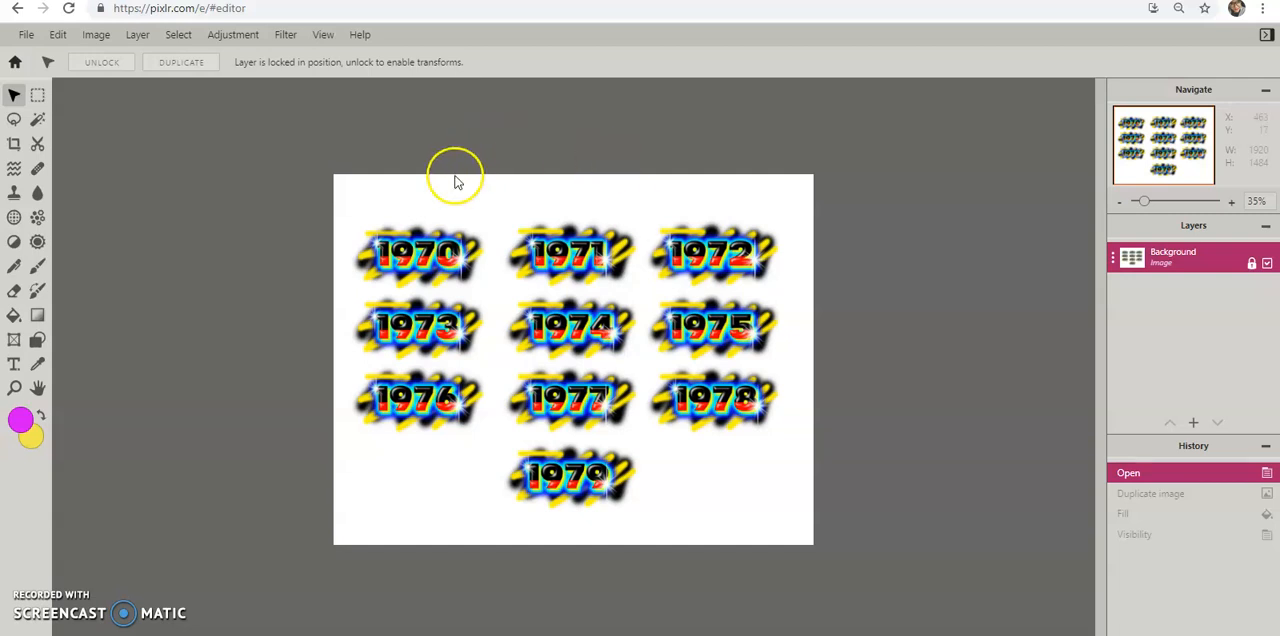
mouse_move(444, 204)
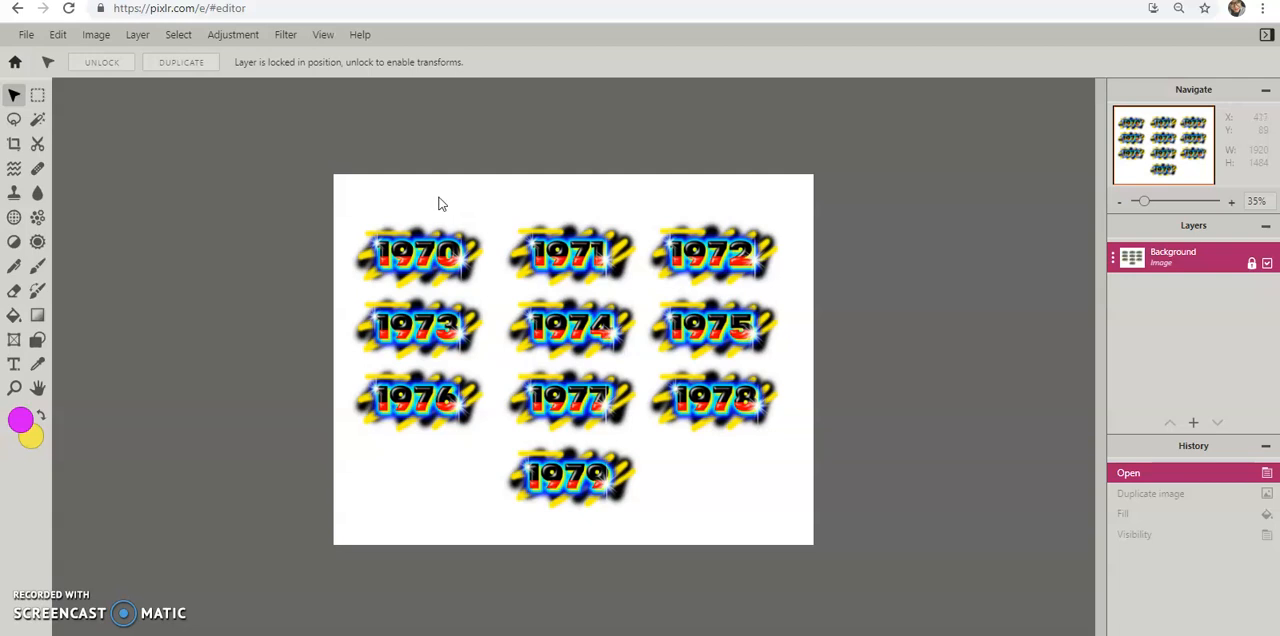
mouse_move(332, 212)
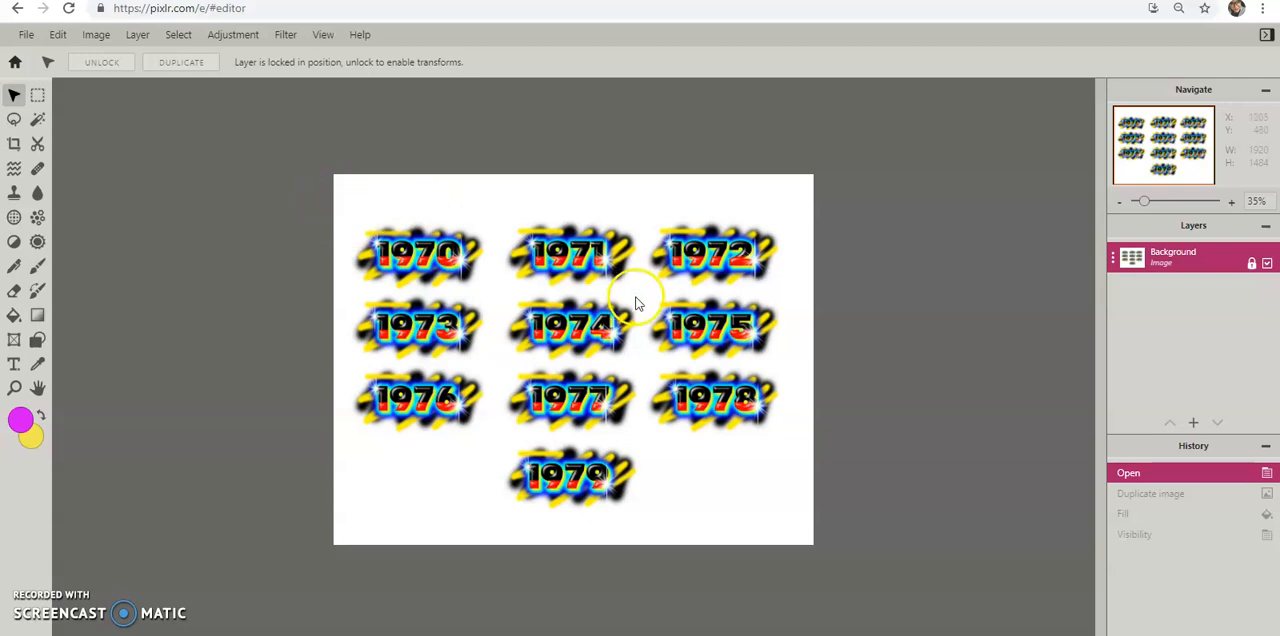
mouse_move(508, 404)
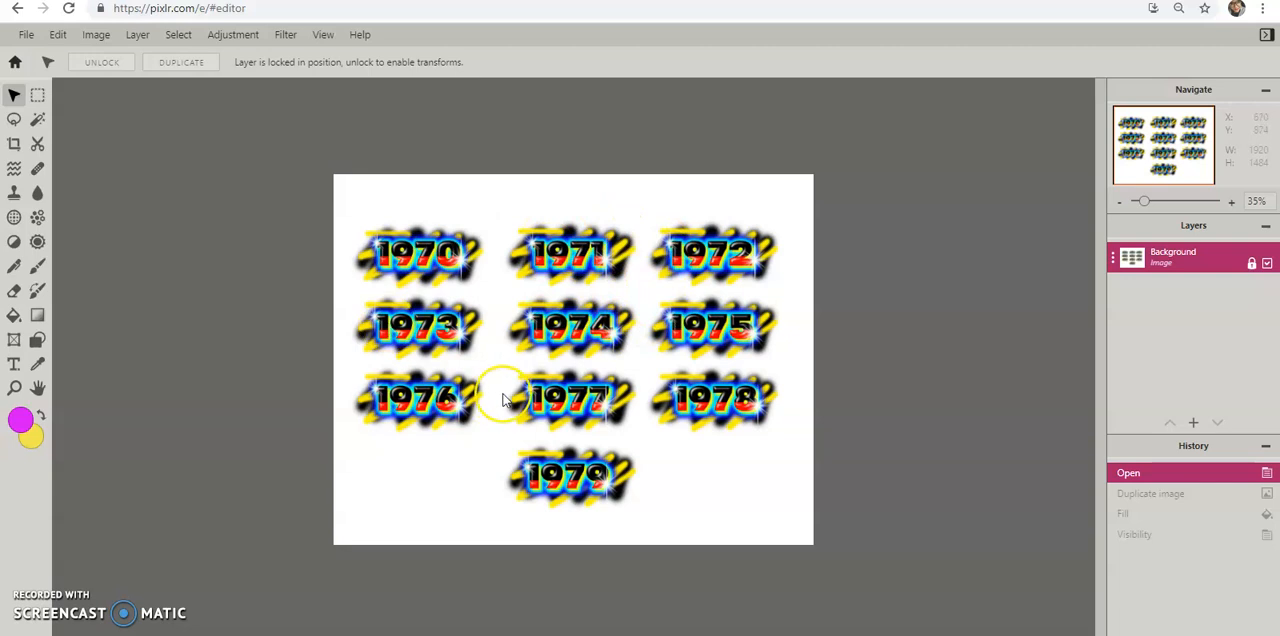
mouse_move(652, 366)
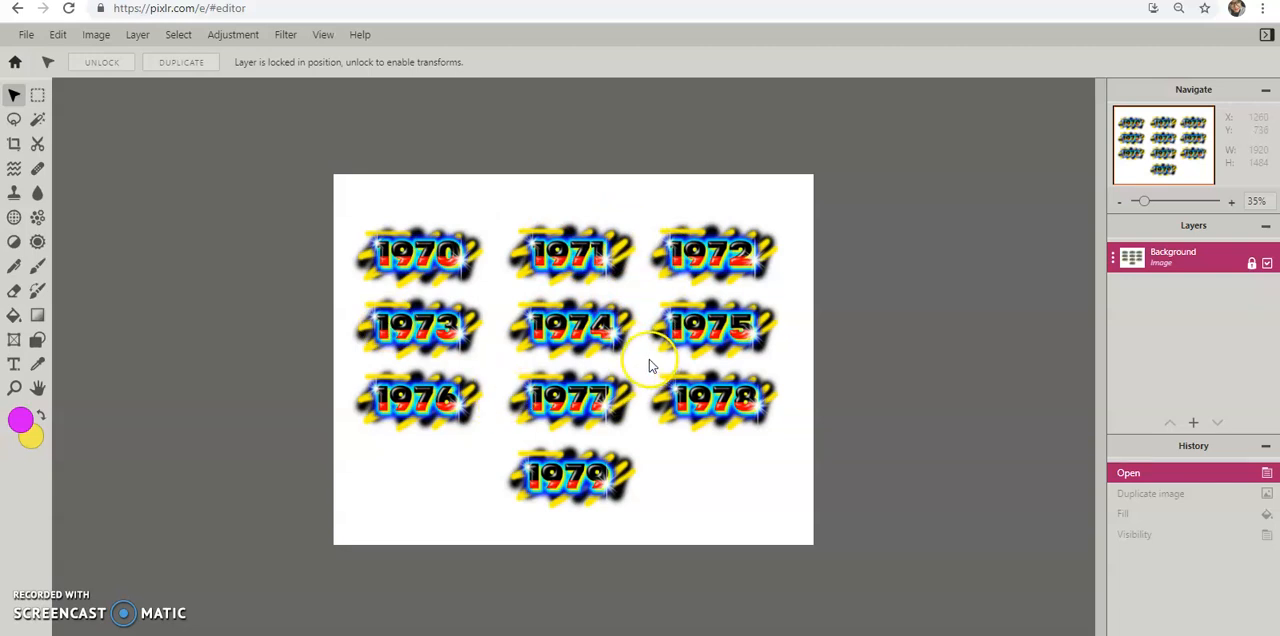
mouse_move(648, 358)
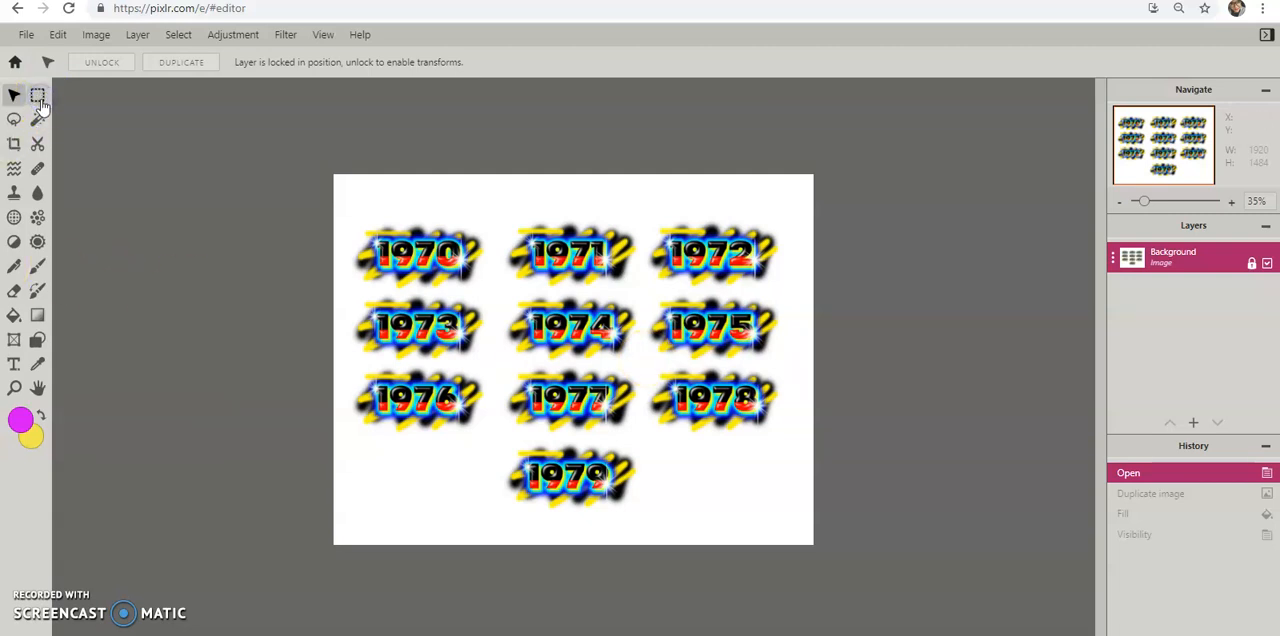
With the Marquee tool, draw a first selection box around the 1970 design.
left_click(40, 96)
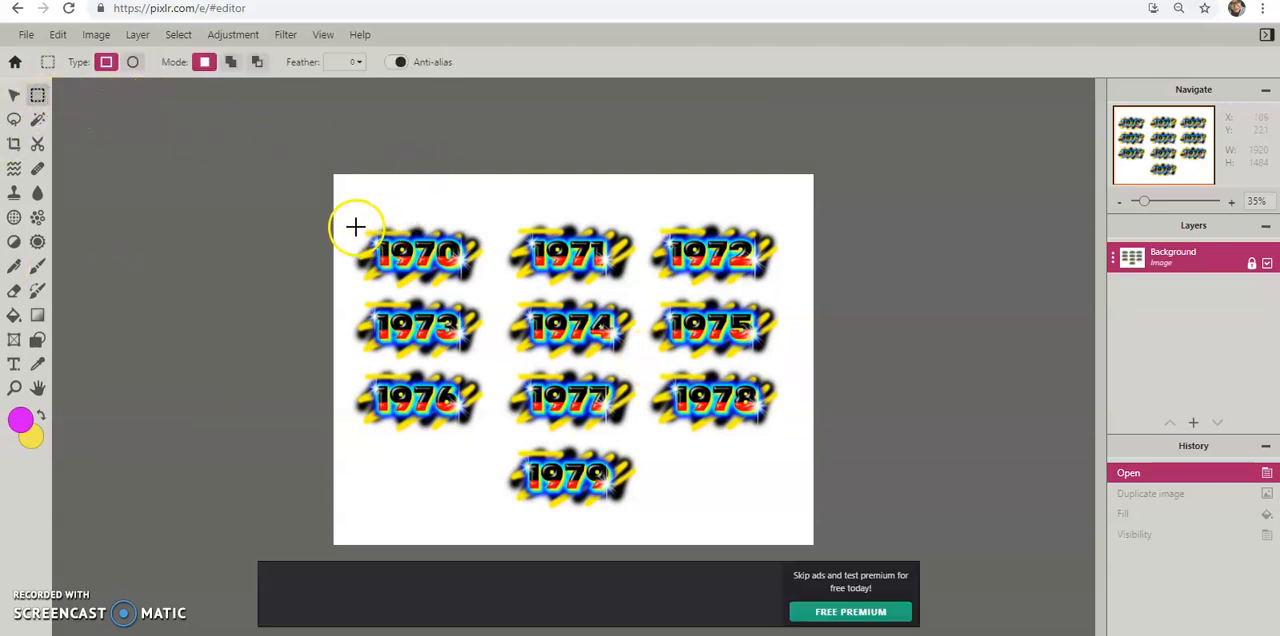
left_click_drag(356, 228, 356, 280)
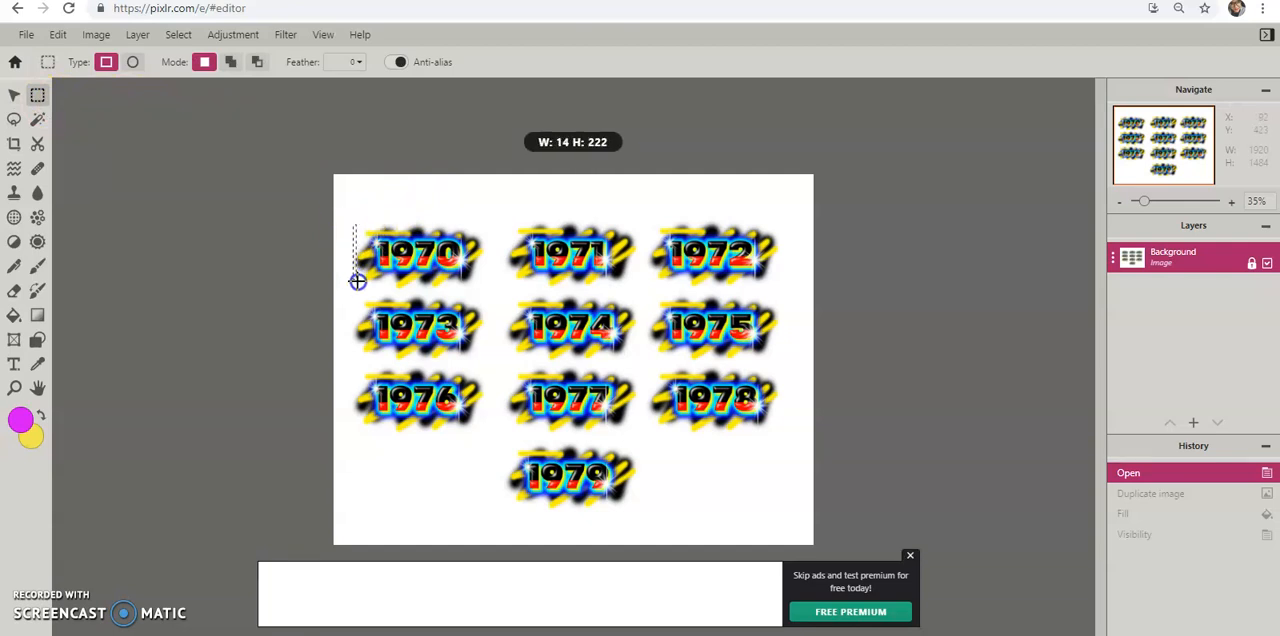
left_click_drag(356, 224, 460, 294)
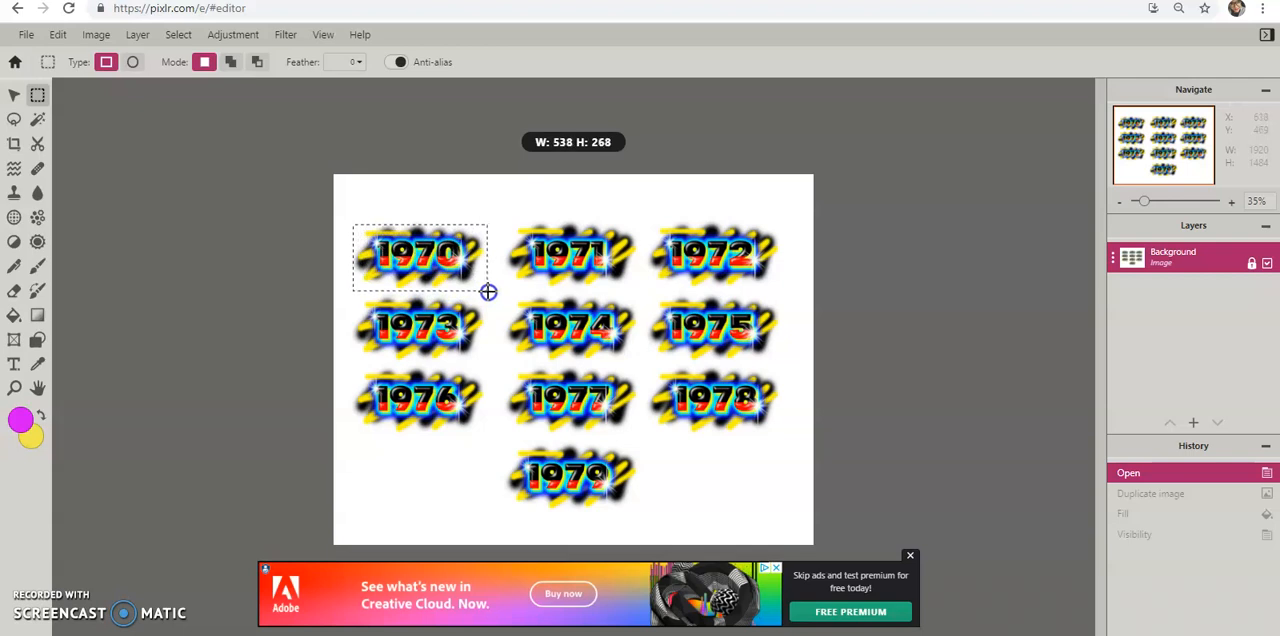
left_click_drag(352, 228, 488, 292)
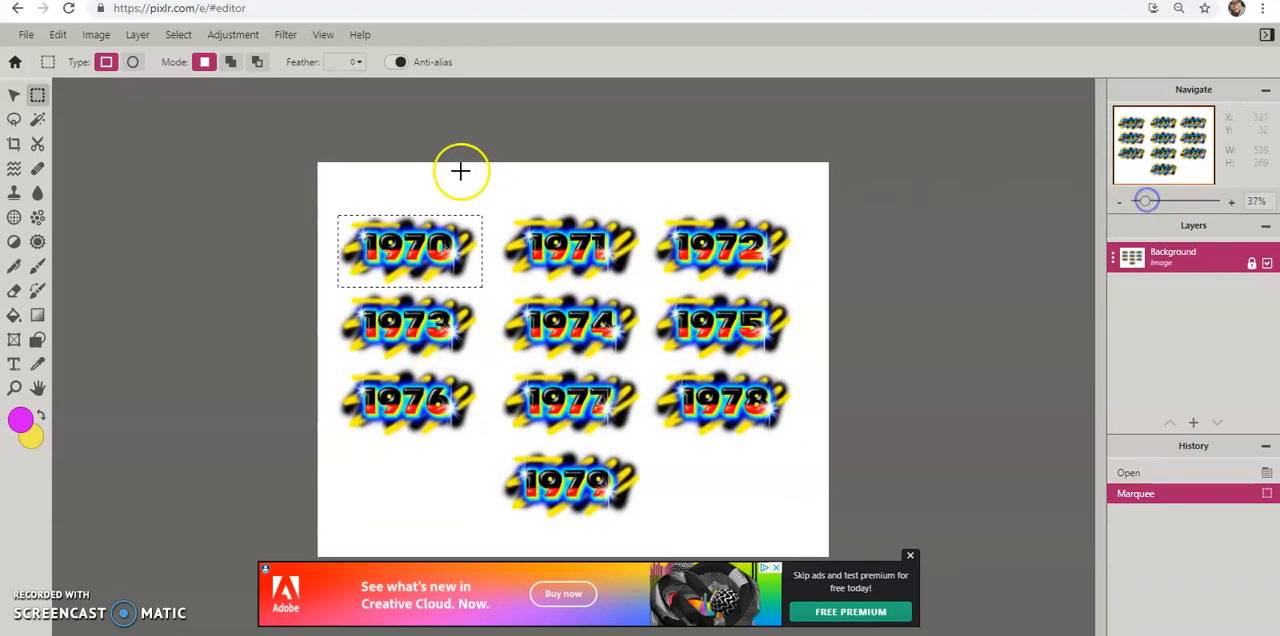
mouse_move(336, 212)
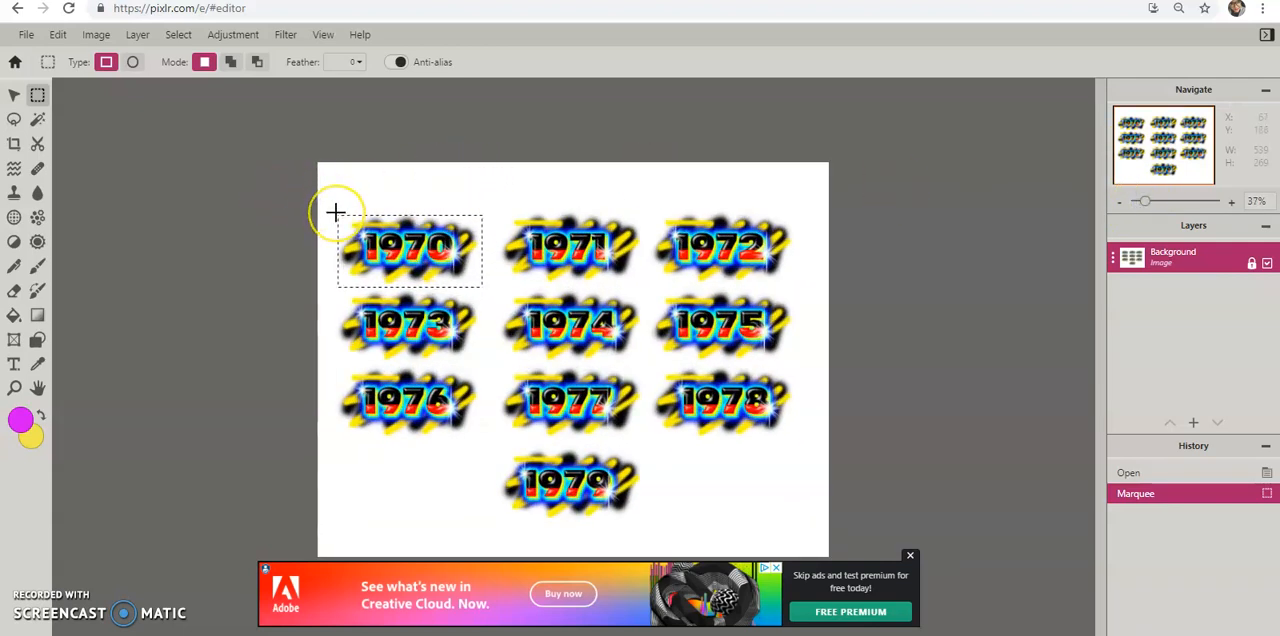
Redraw and enlarge the rectangular selection until it encloses the whole 1970 design.
left_click_drag(336, 210, 388, 224)
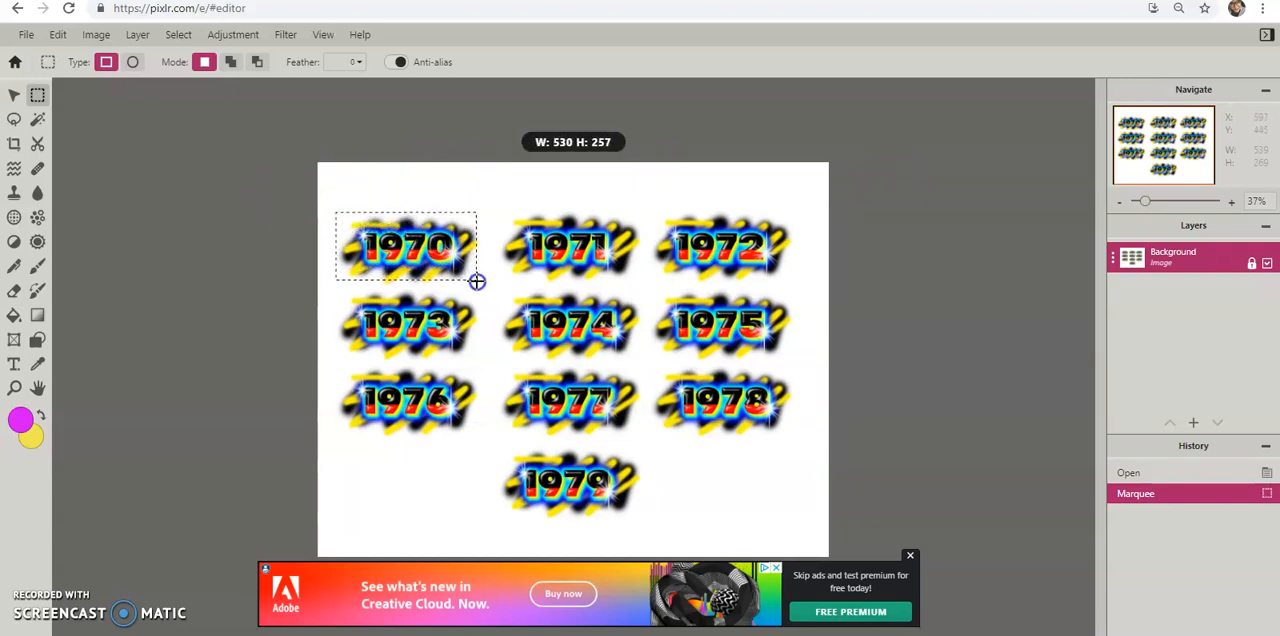
left_click_drag(476, 280, 484, 288)
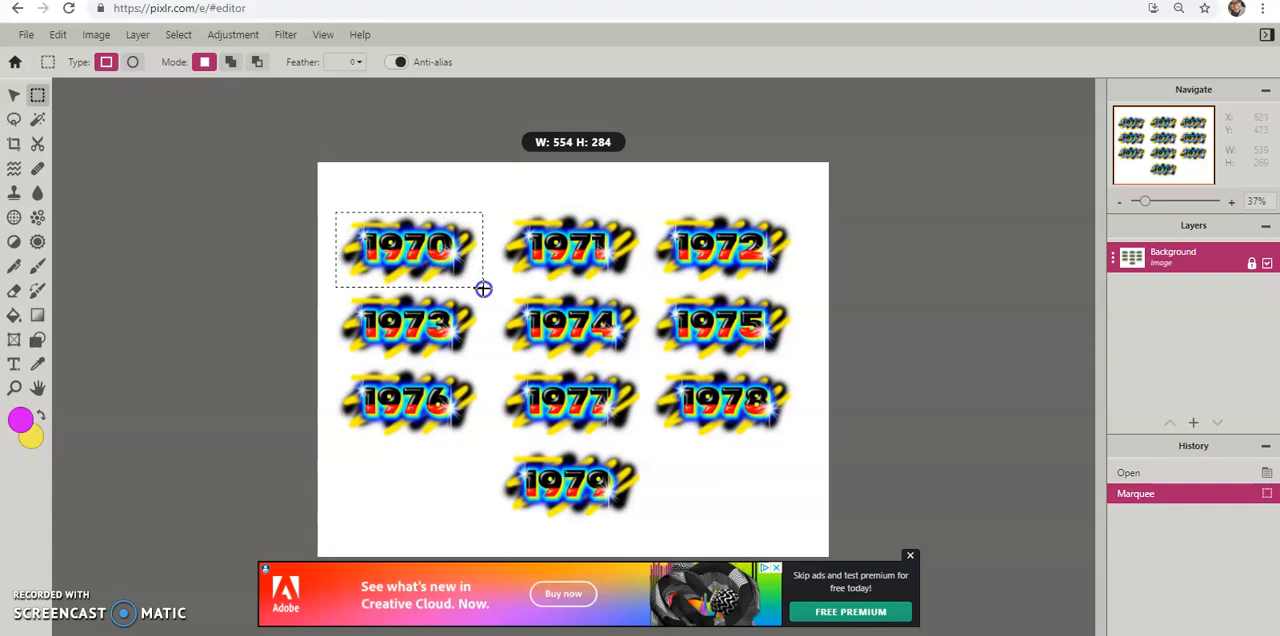
left_click_drag(336, 212, 484, 290)
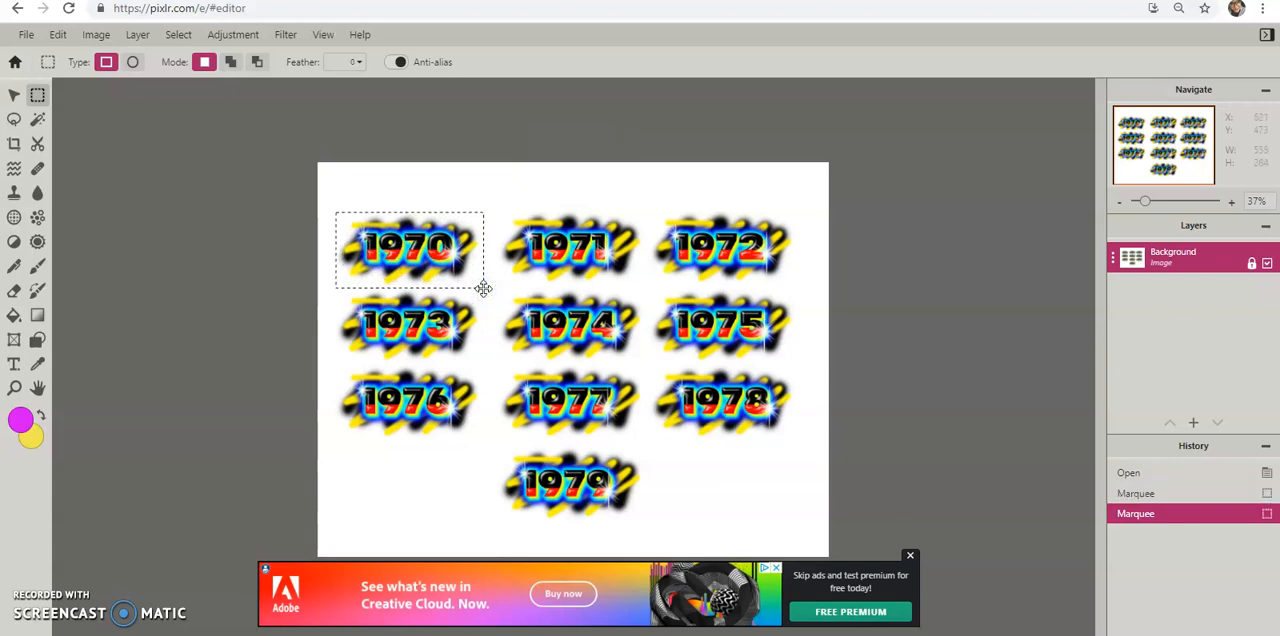
left_click(36, 32)
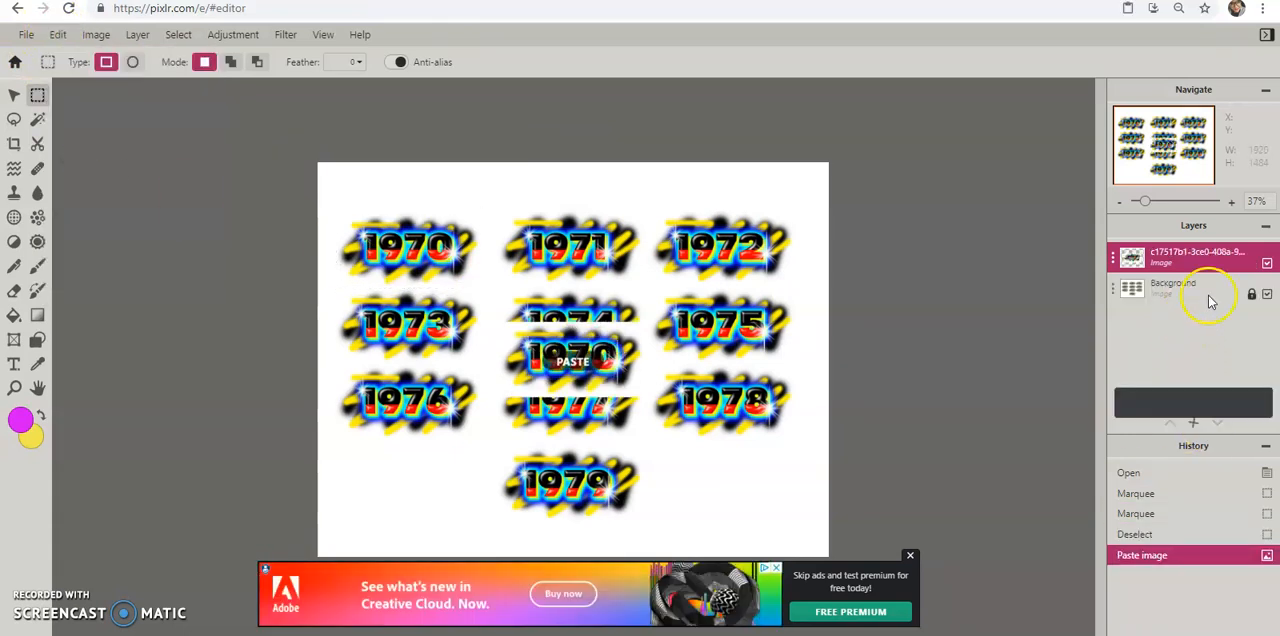
Hide the Background layer and move the pasted 1970 copy toward the top-left corner.
left_click(1266, 296)
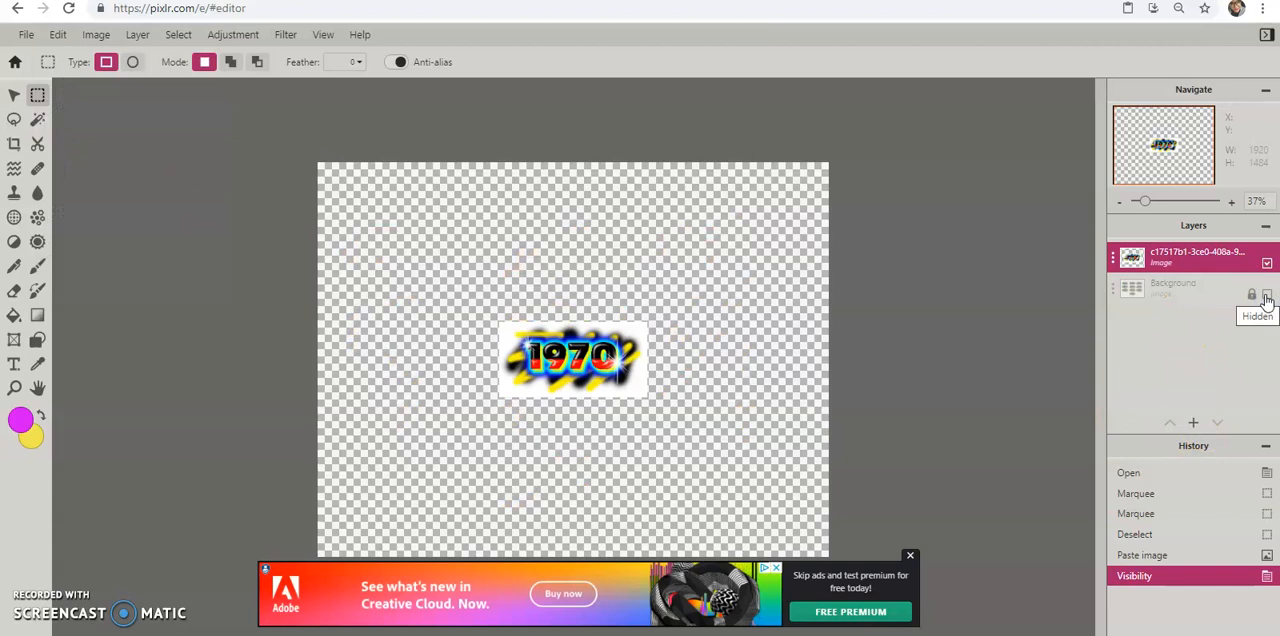
left_click(1264, 296)
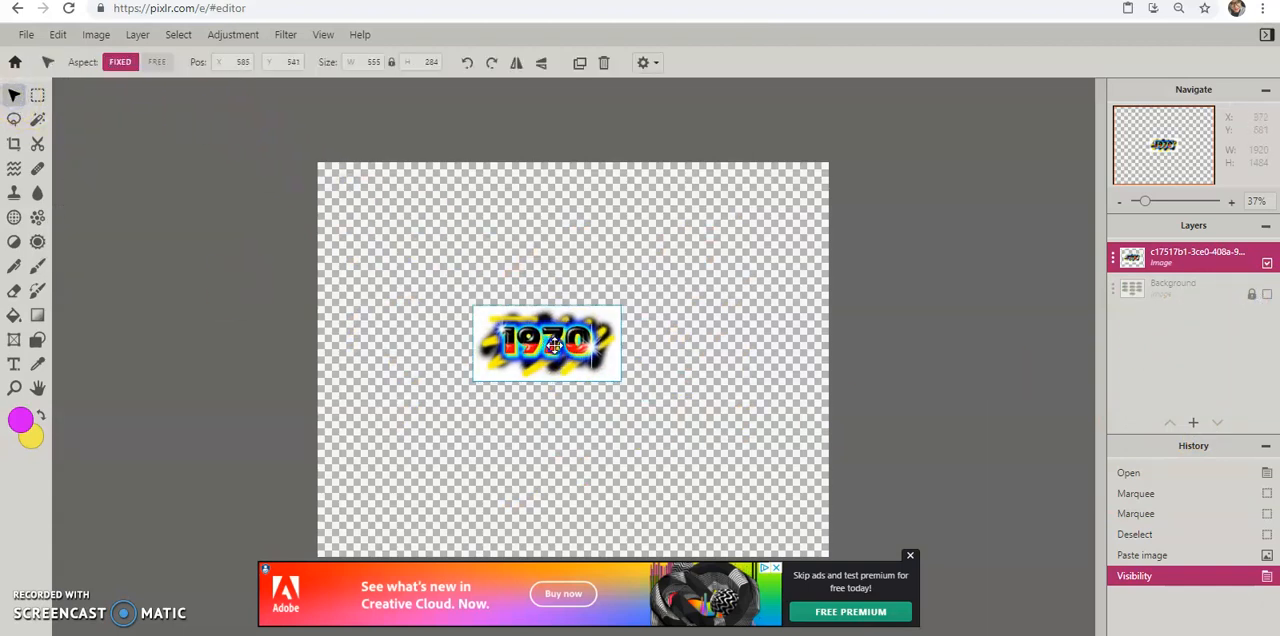
left_click_drag(548, 344, 440, 248)
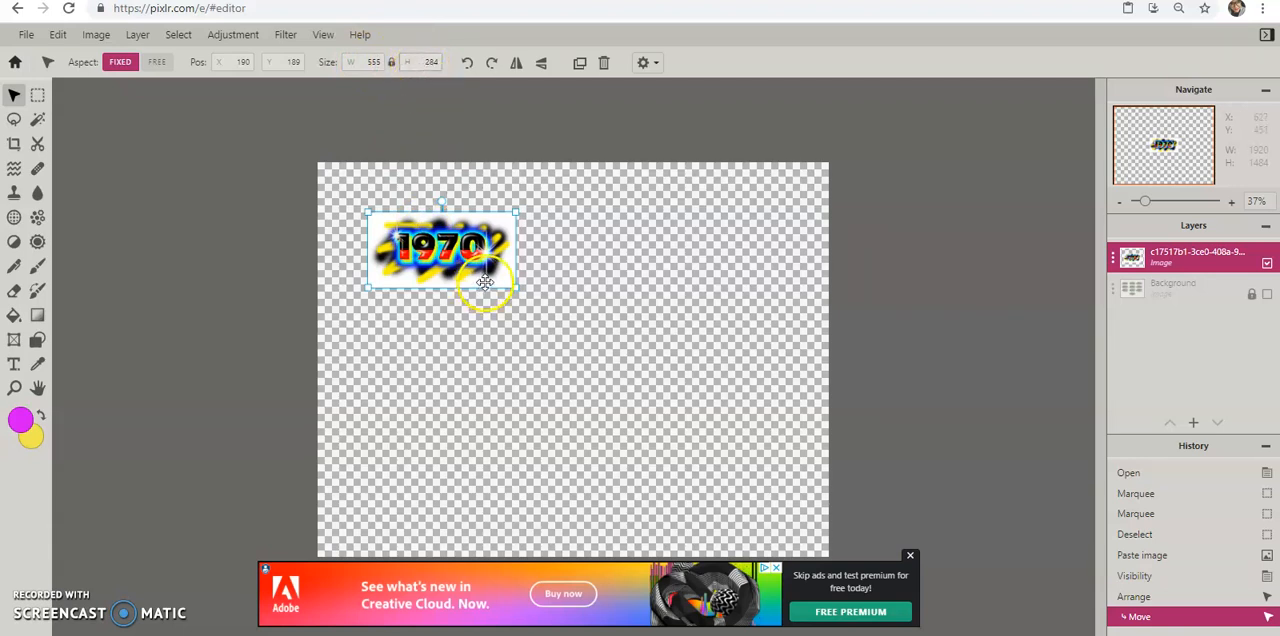
mouse_move(740, 138)
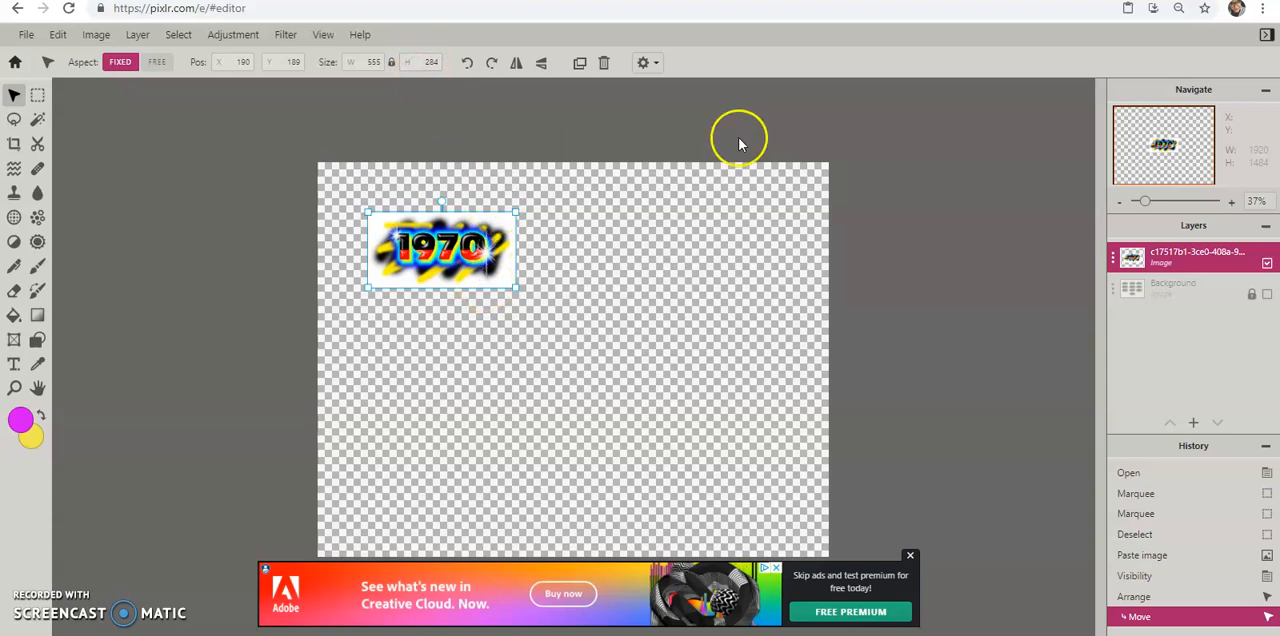
mouse_move(886, 36)
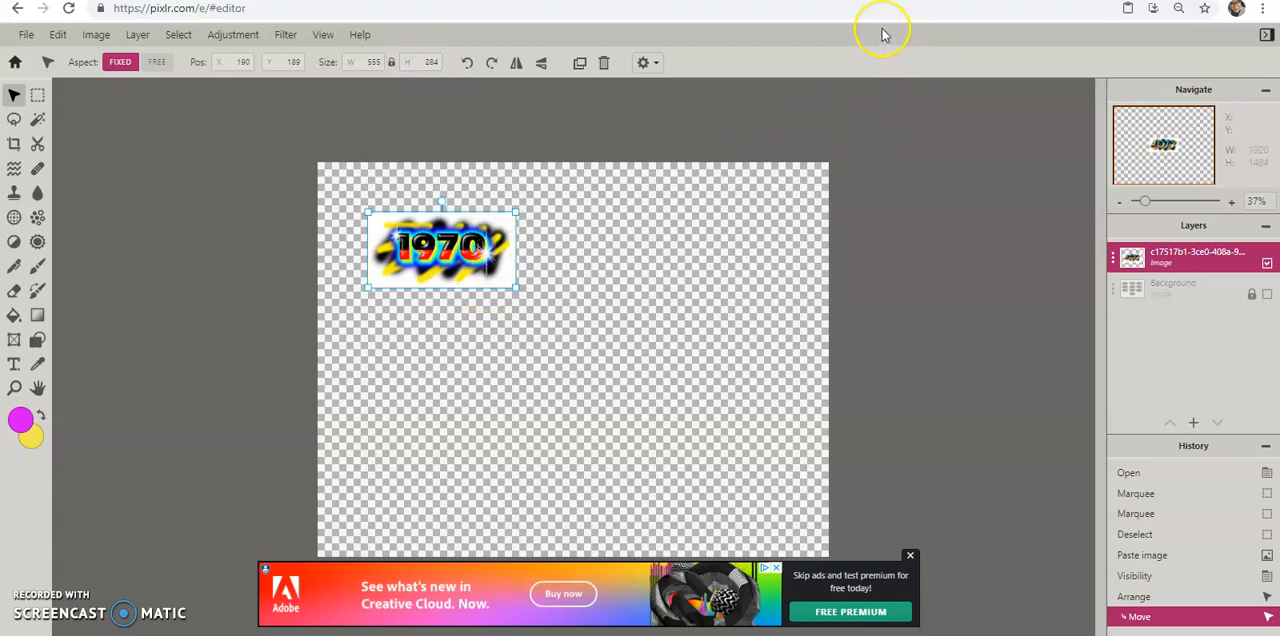
mouse_move(882, 36)
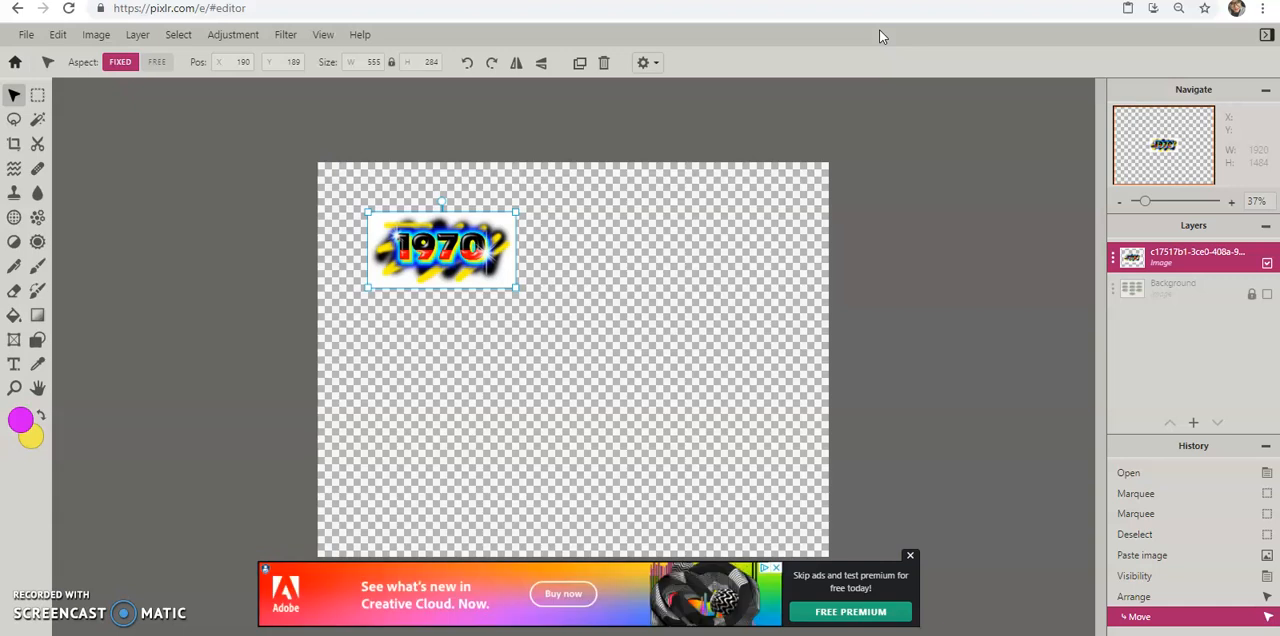
mouse_move(936, 8)
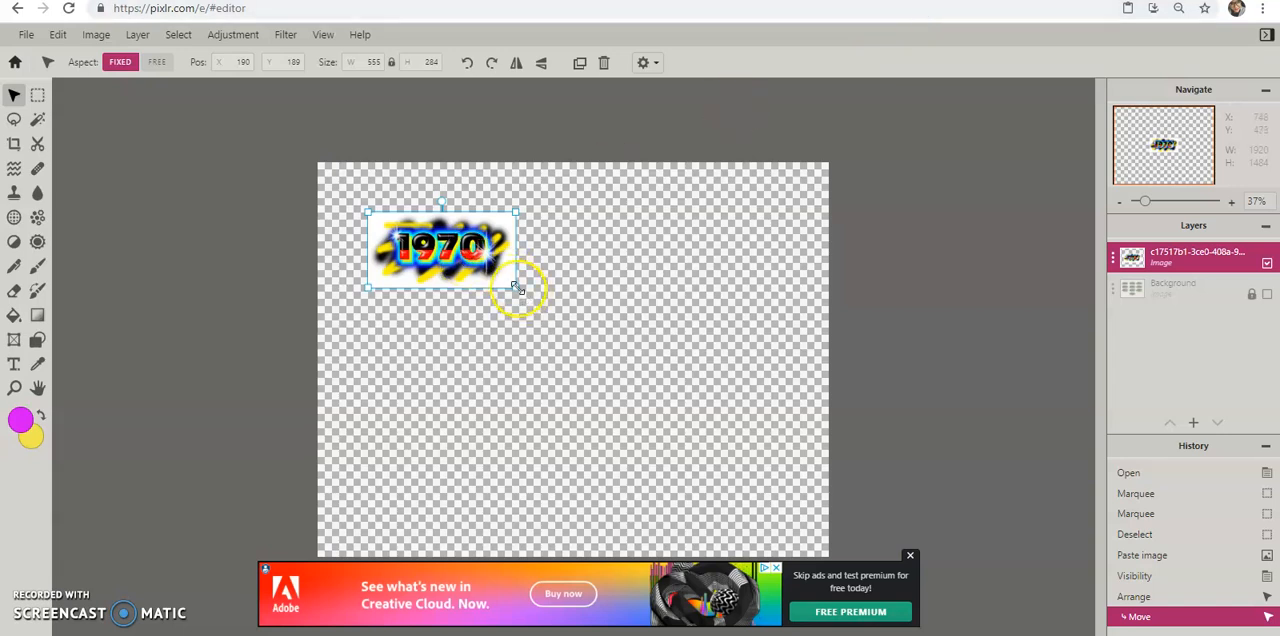
Scale the 1970 copy slightly larger, then toggle visibility to show the original year sheet.
left_click_drag(516, 288, 780, 376)
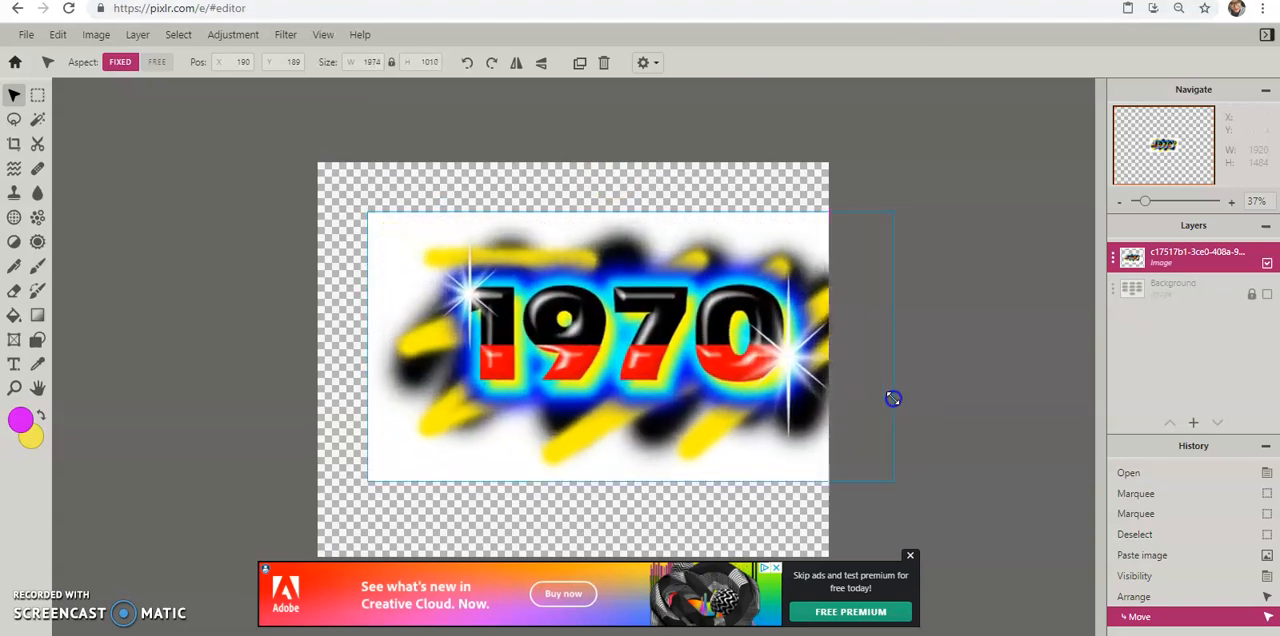
left_click_drag(892, 398, 956, 412)
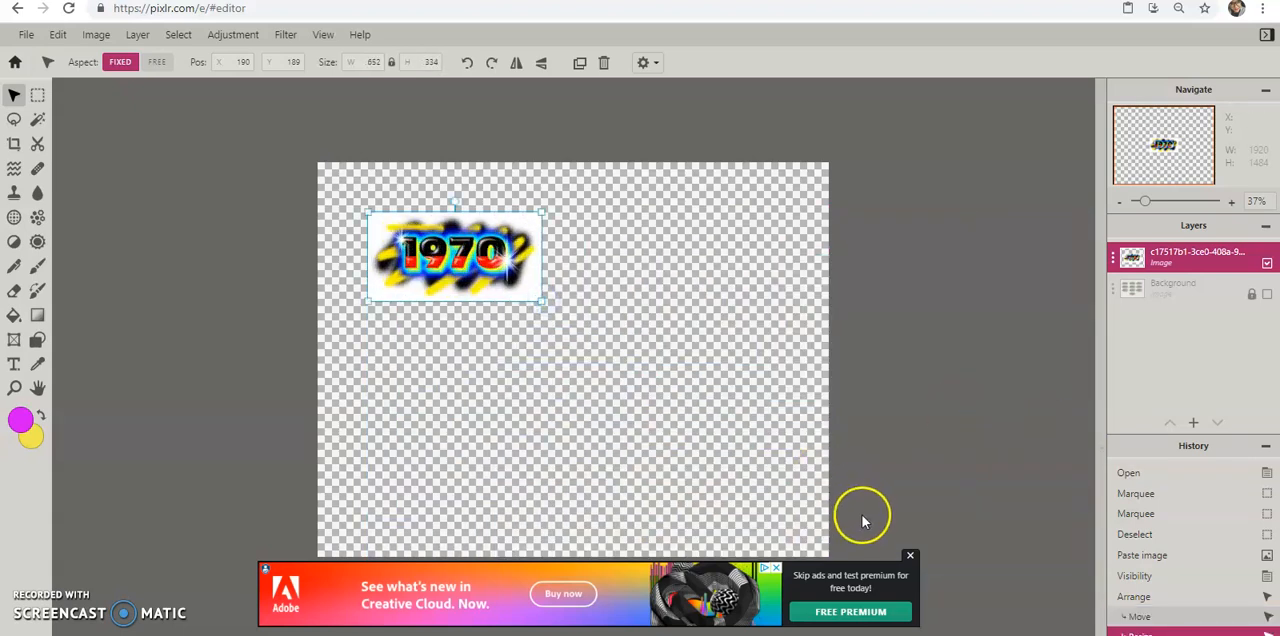
mouse_move(908, 556)
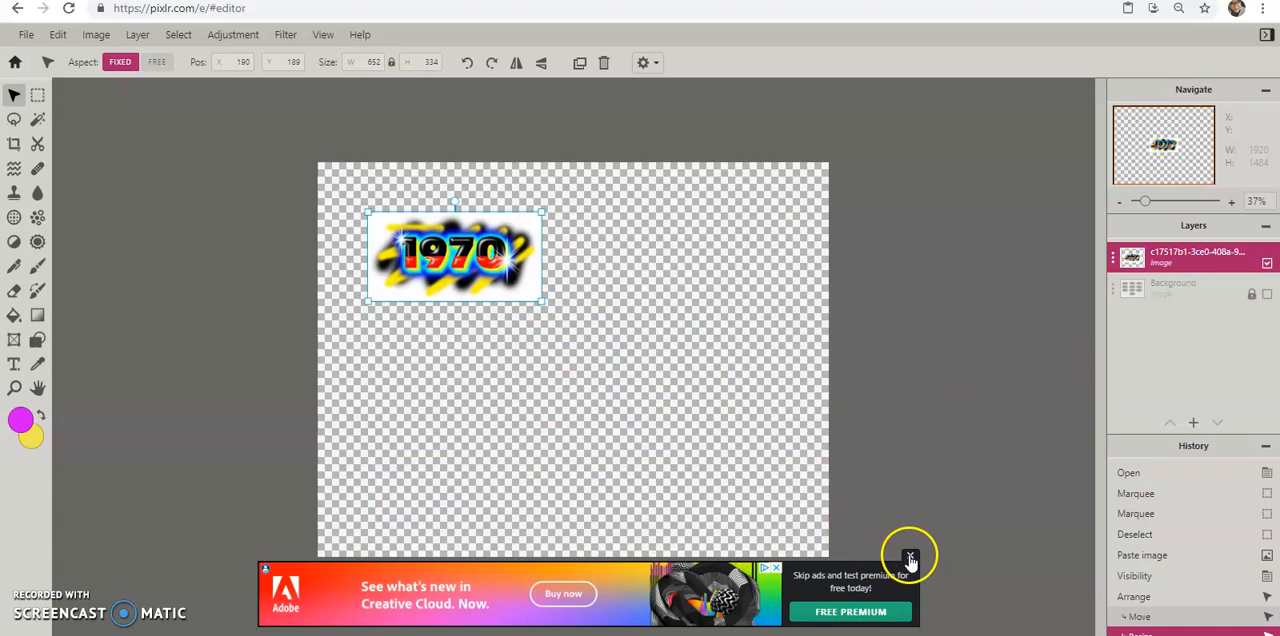
mouse_move(456, 328)
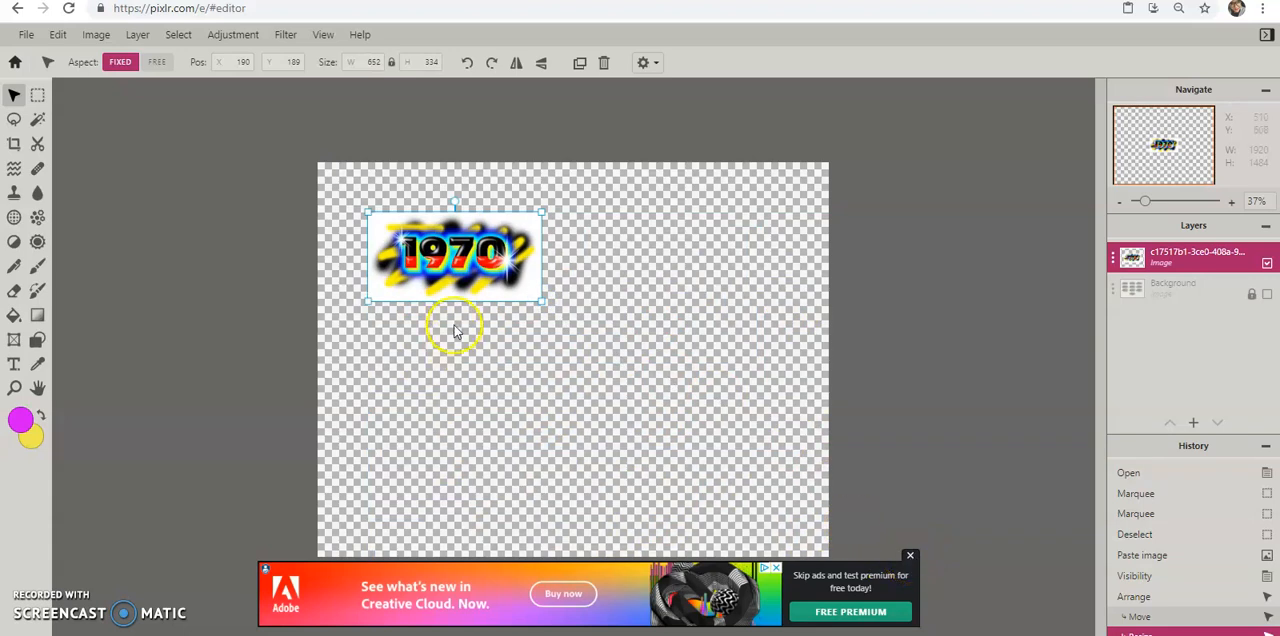
mouse_move(240, 494)
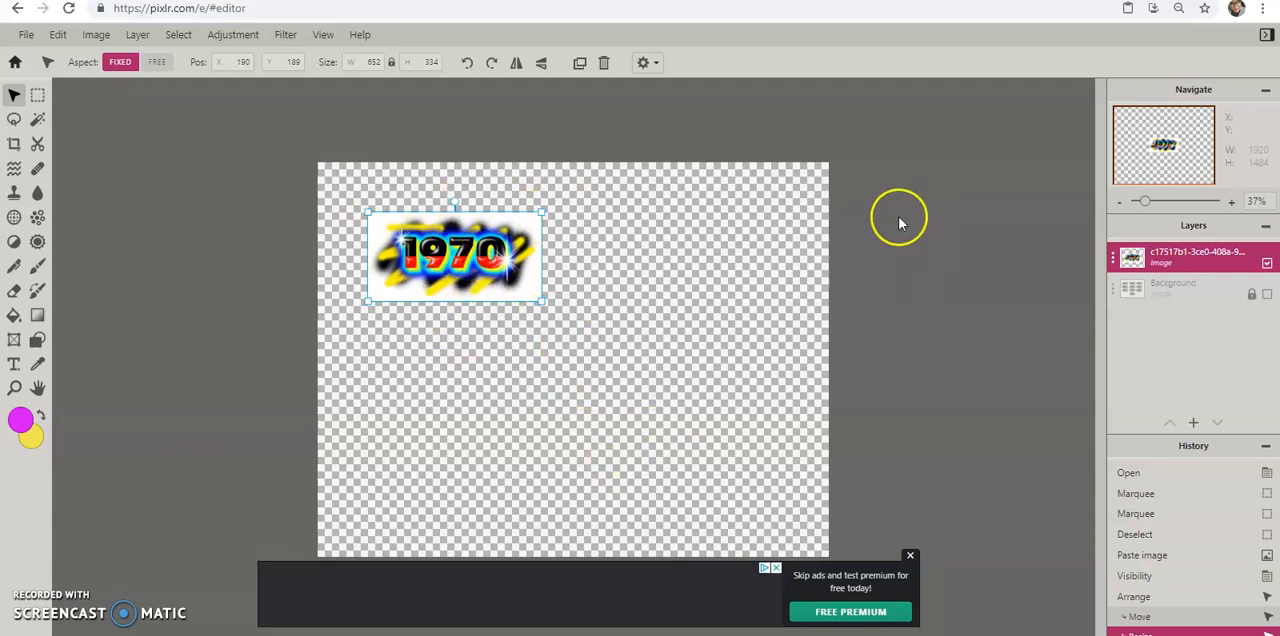
mouse_move(784, 268)
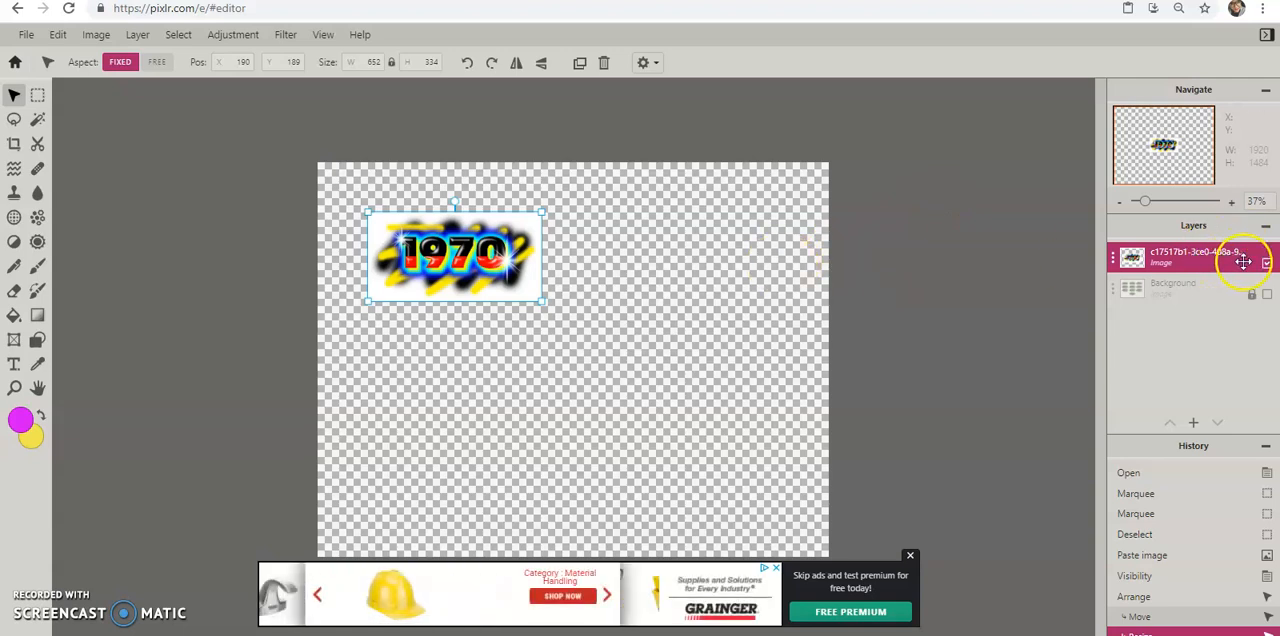
left_click(1266, 292)
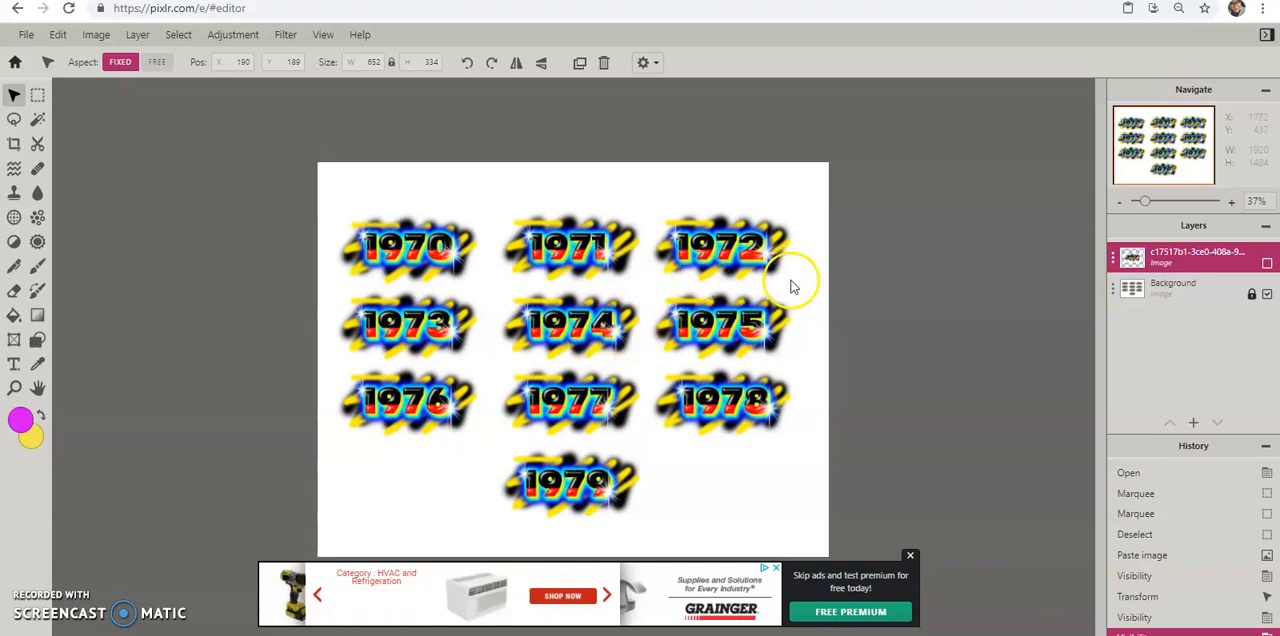
mouse_move(778, 284)
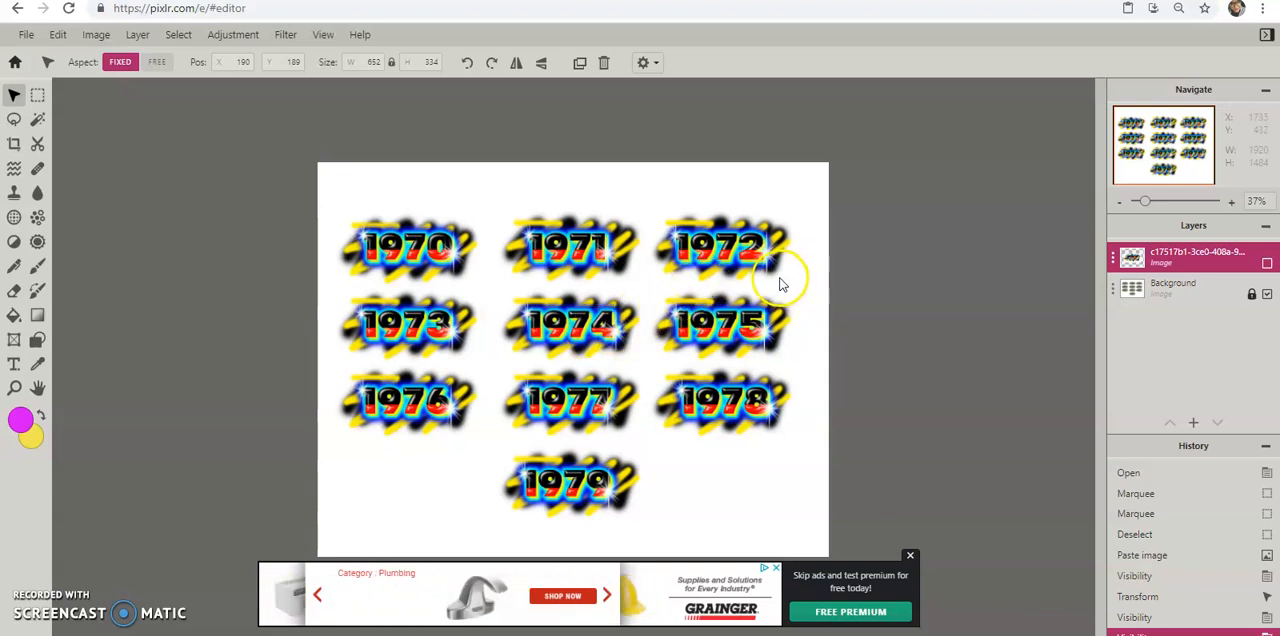